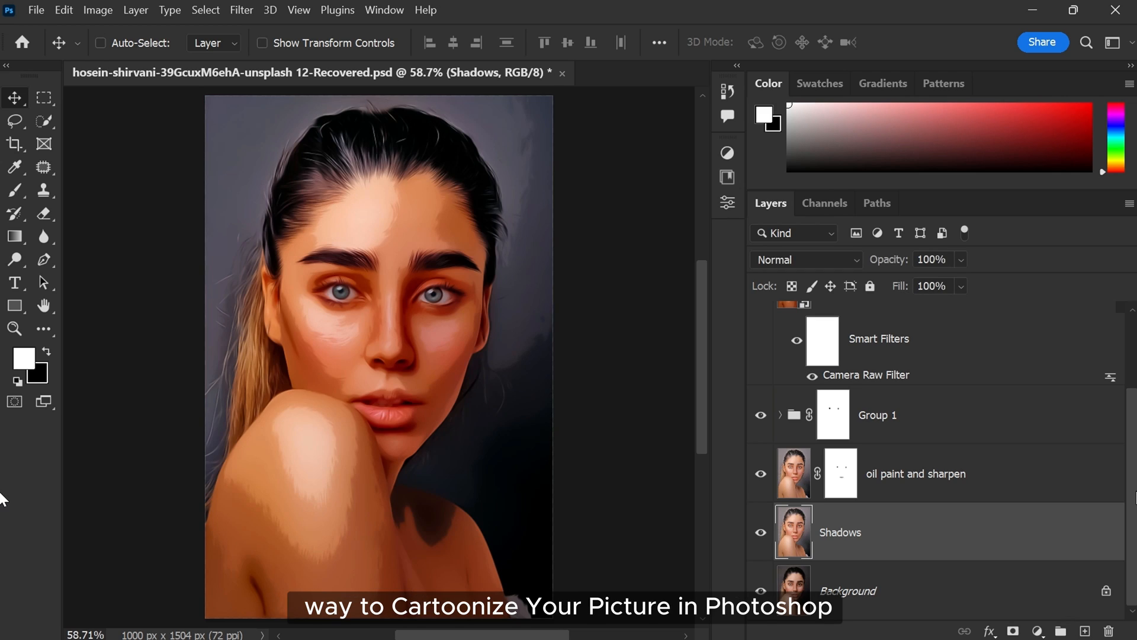
- Switch to the original unedited portrait JPG document with only its Background layer
left_click(102, 43)
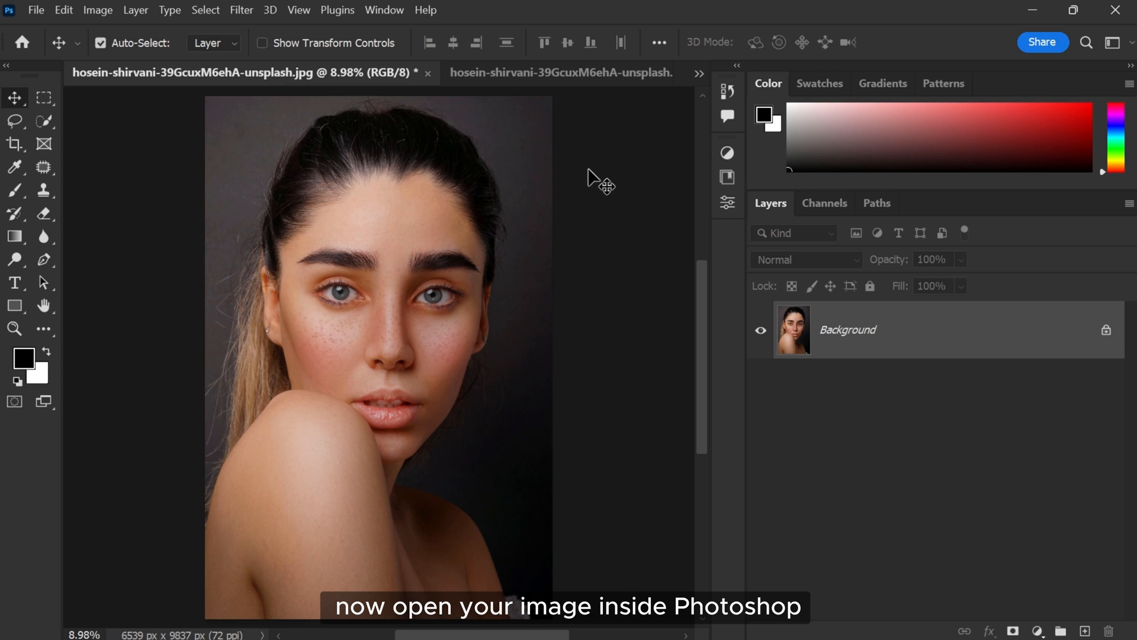
- Resize the portrait via Image Size to 1000 × 1504 px with proportions linked
left_click(97, 11)
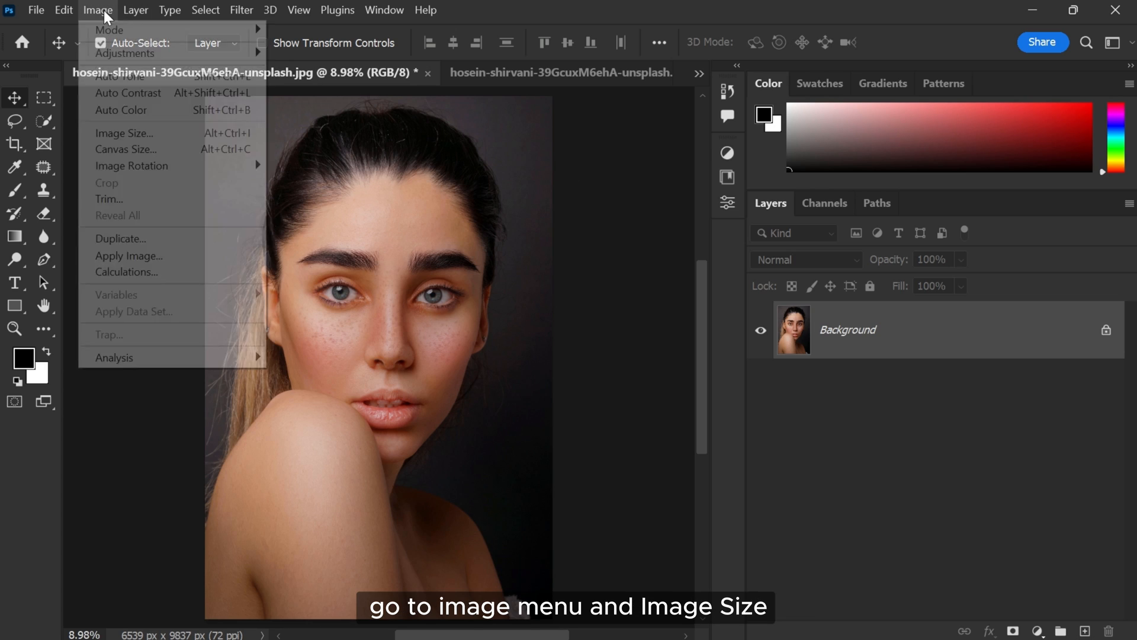
mouse_move(125, 132)
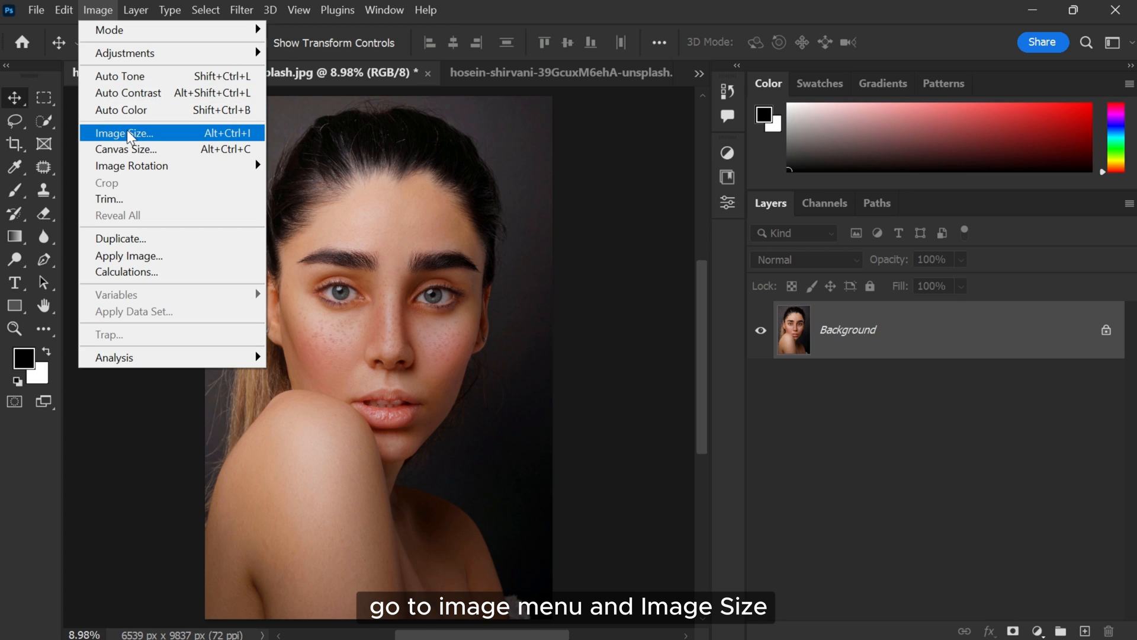
left_click(125, 133)
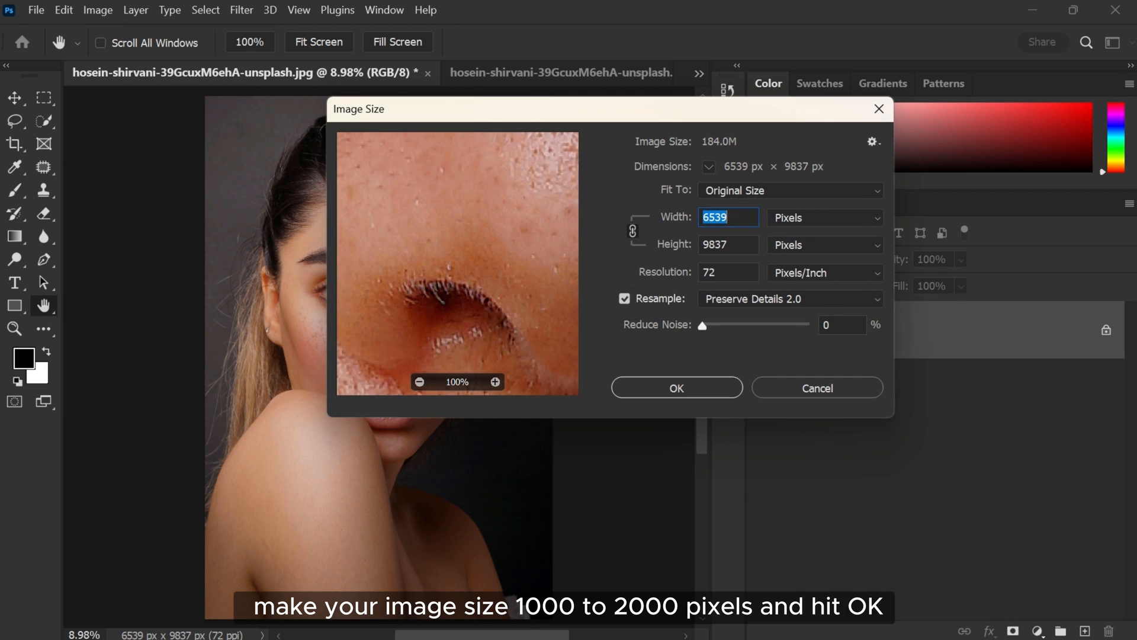
type("100")
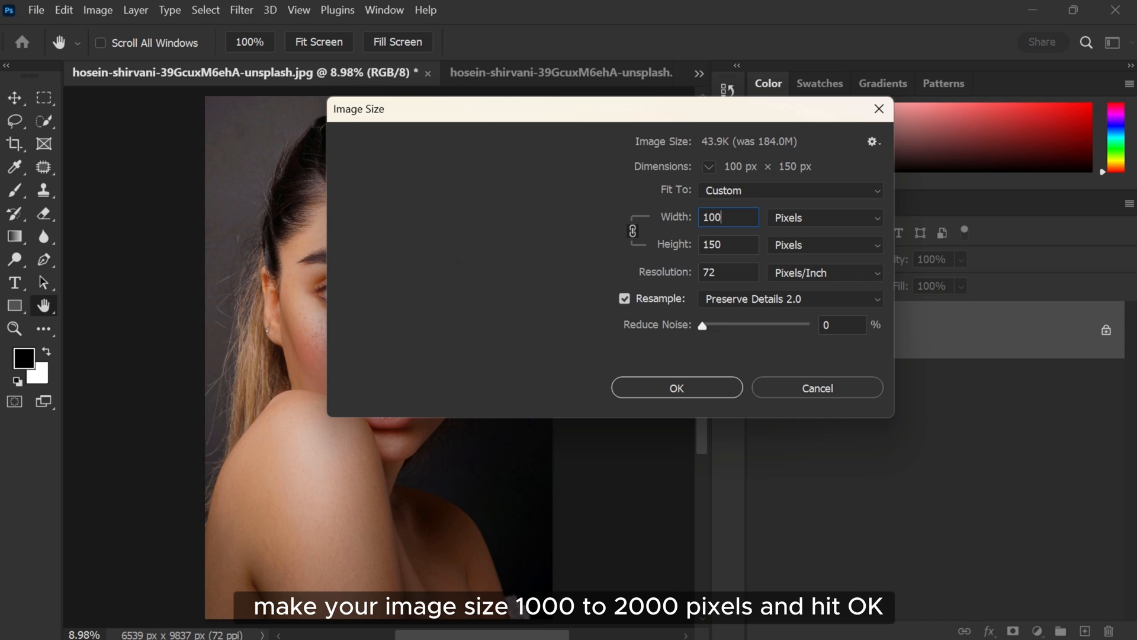
type("1000")
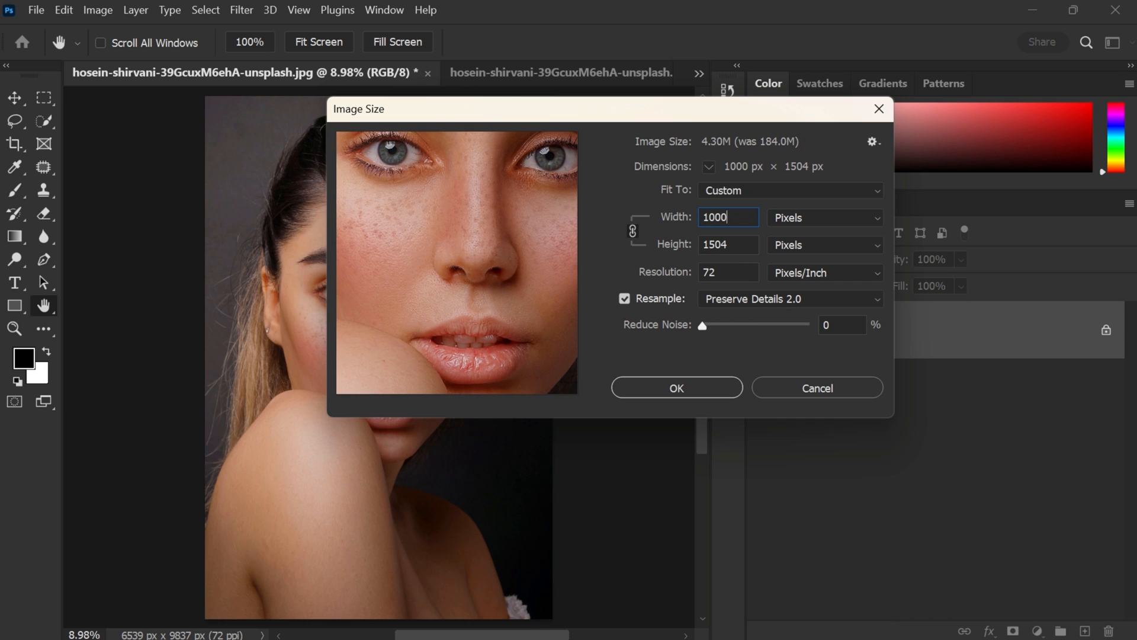
left_click(675, 387)
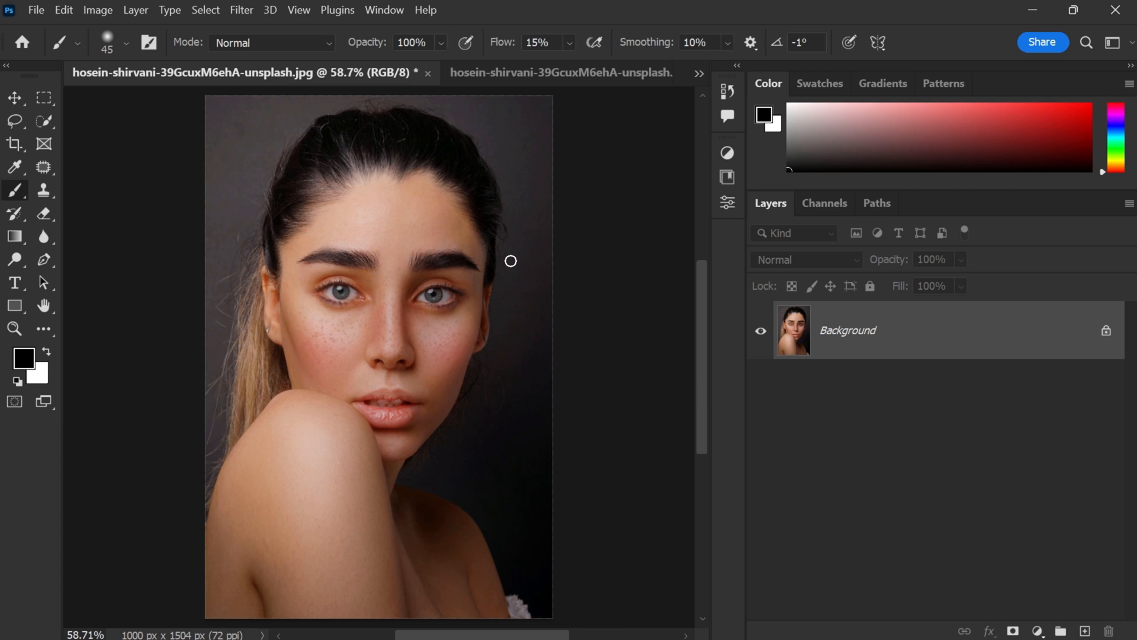
- Duplicate the Background layer and rename the copy Shadows
left_click(14, 99)
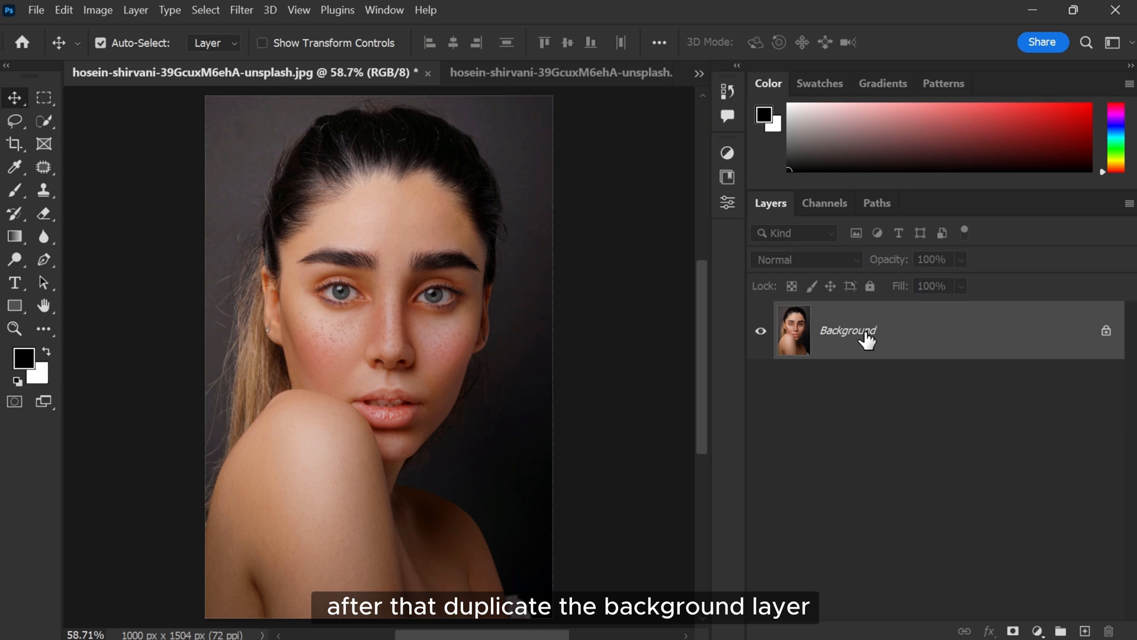
left_click(1086, 630)
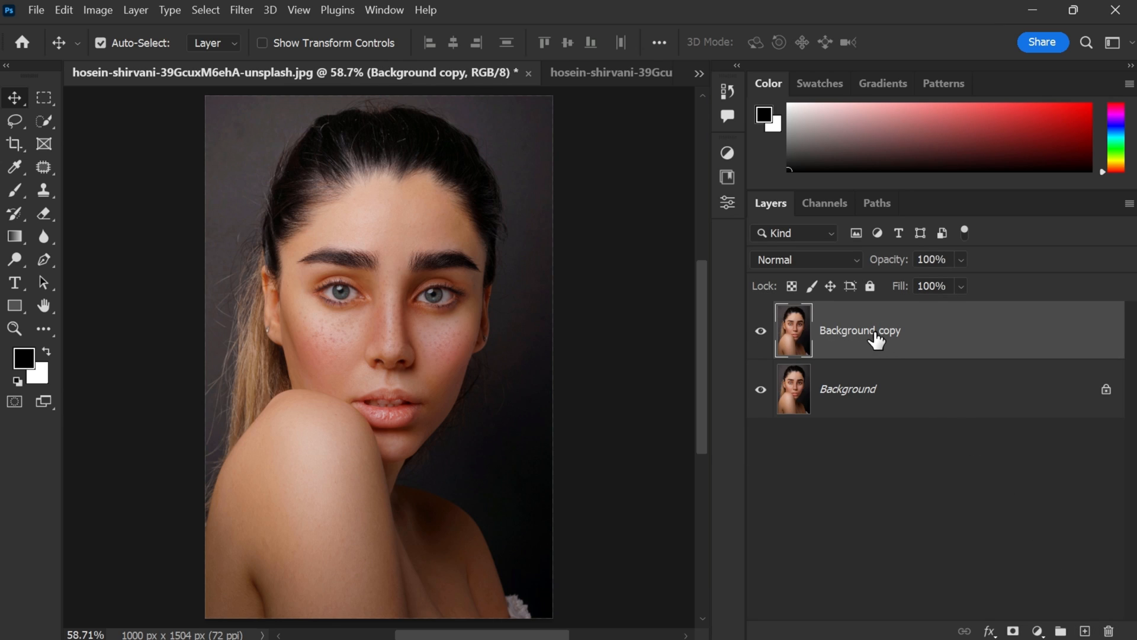
type("Shadows")
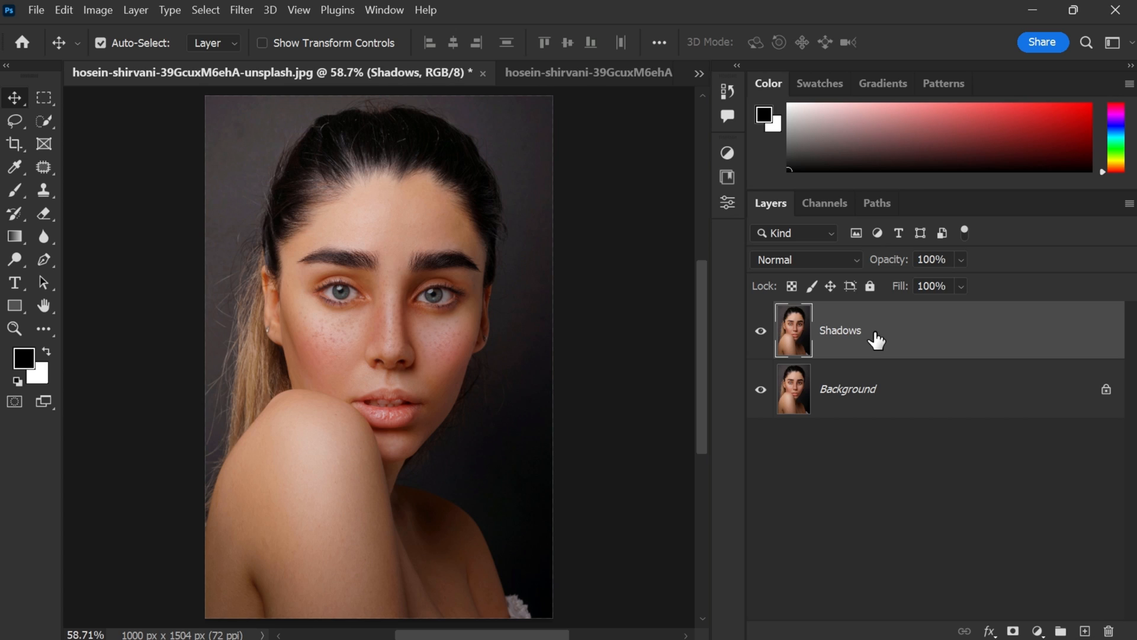
- Apply Shadows/Highlights to the Shadows layer with Shadows Amount 75%
left_click(97, 10)
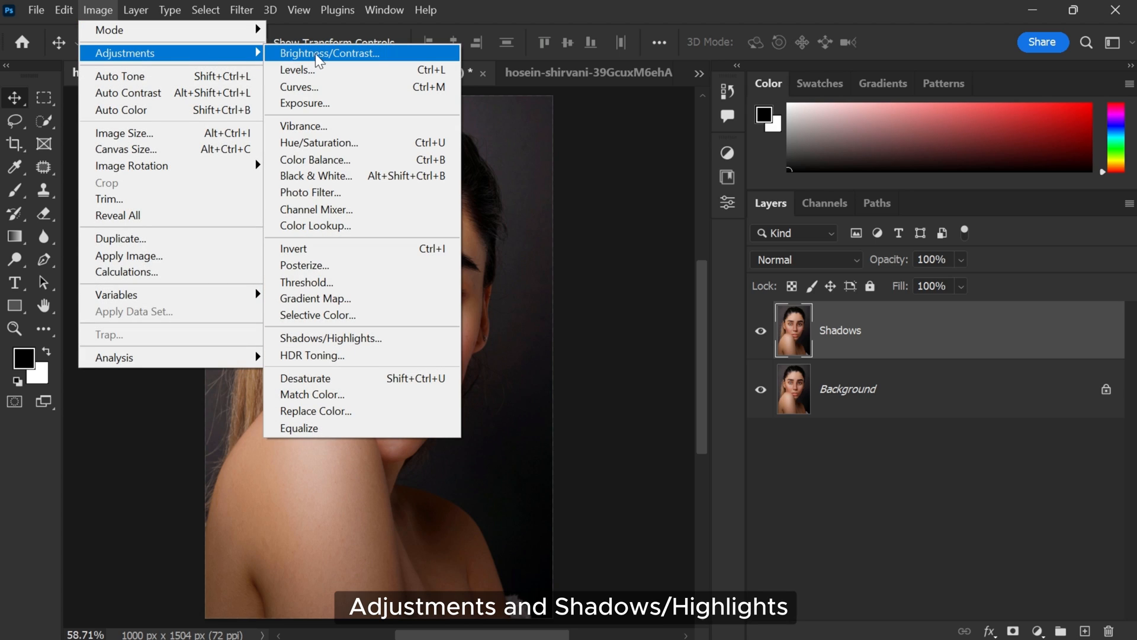
mouse_move(297, 338)
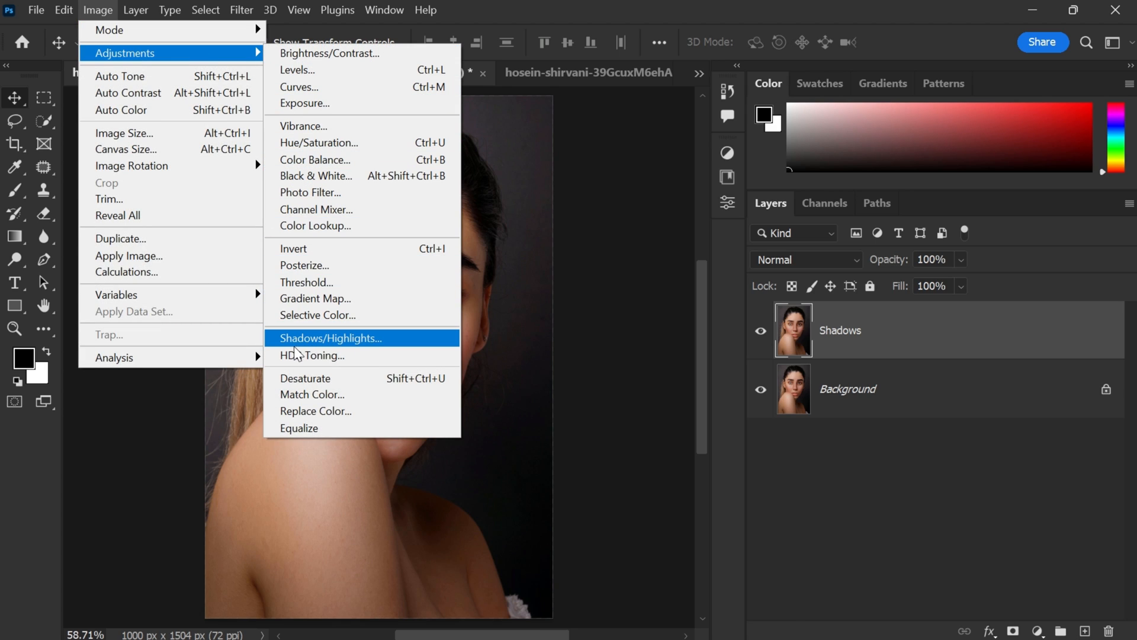
left_click(331, 337)
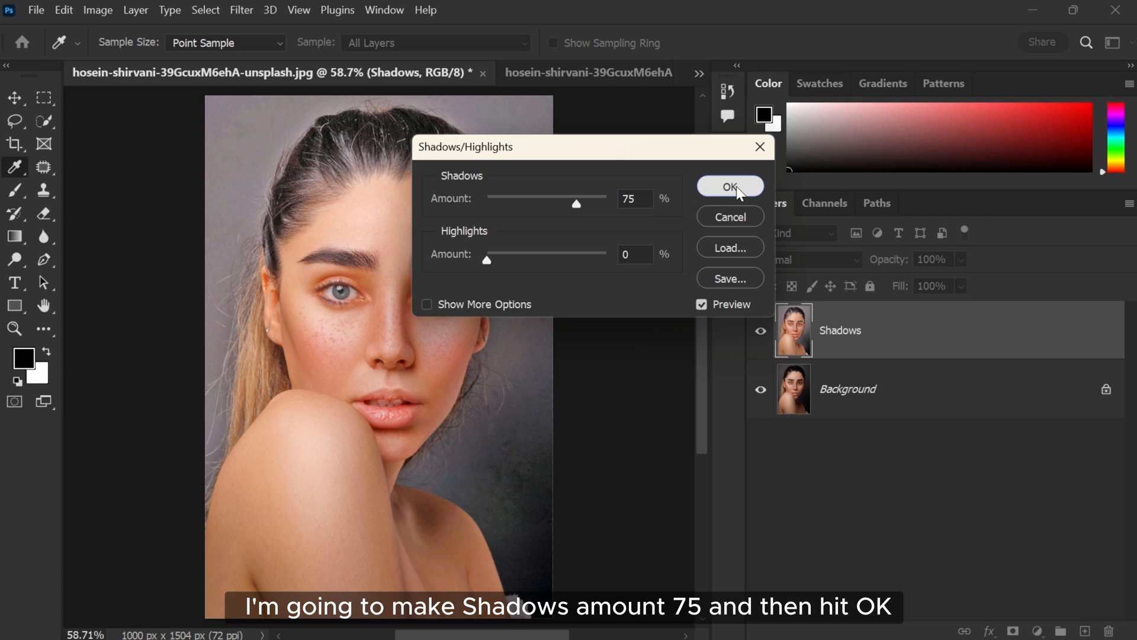
left_click(729, 186)
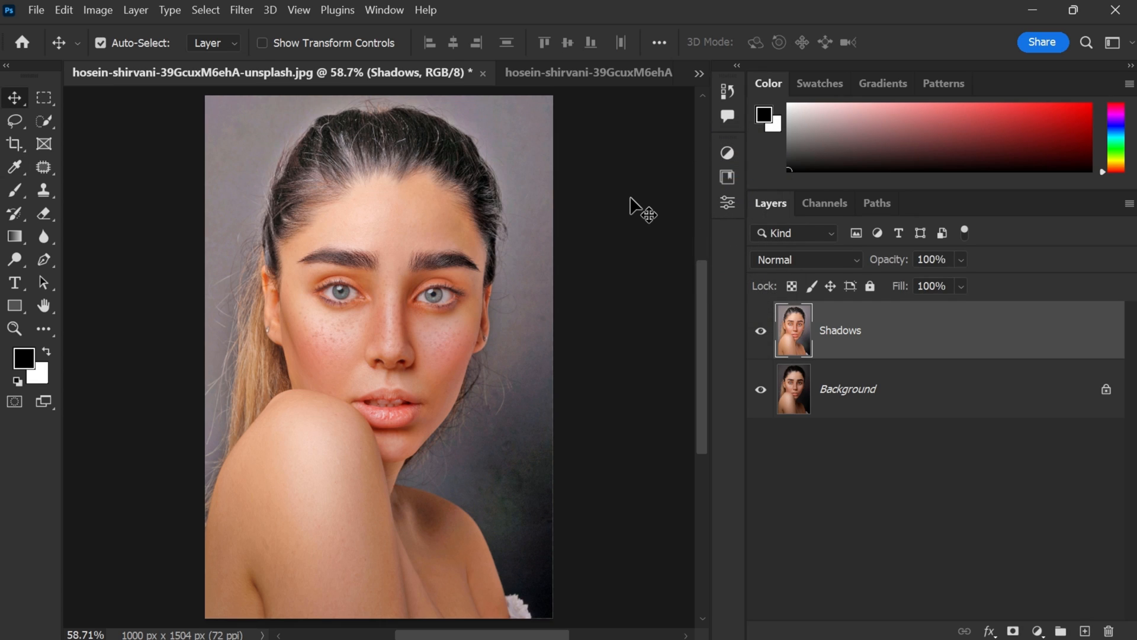
- Duplicate the Shadows layer and rename the copy 'oil paint and sharpen'
key("ctrl+j")
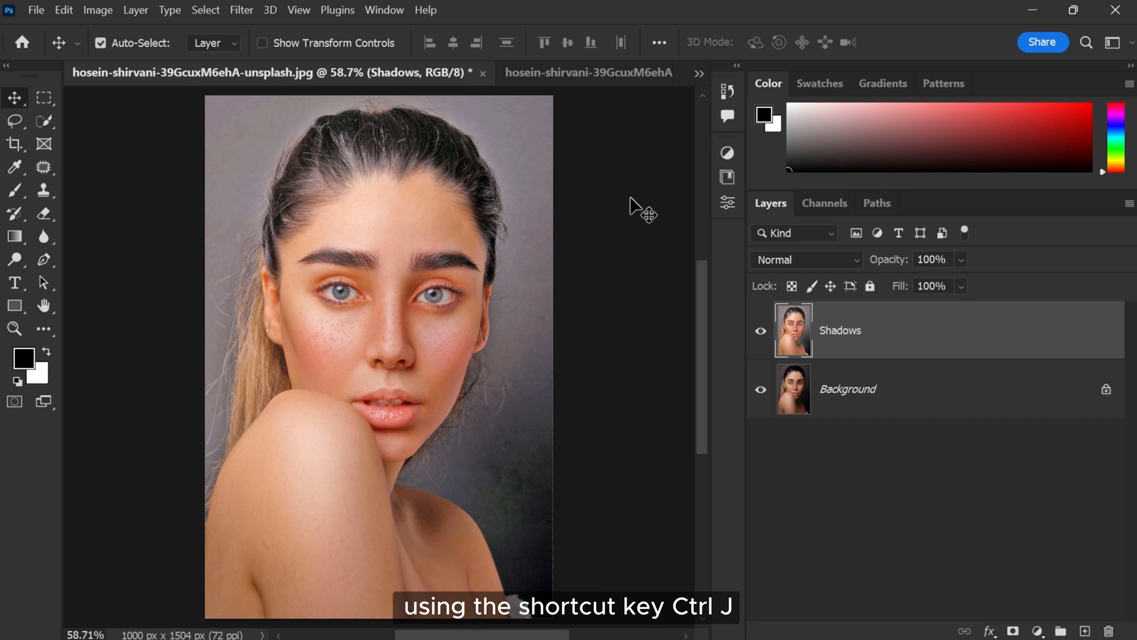
key("ctrl+j")
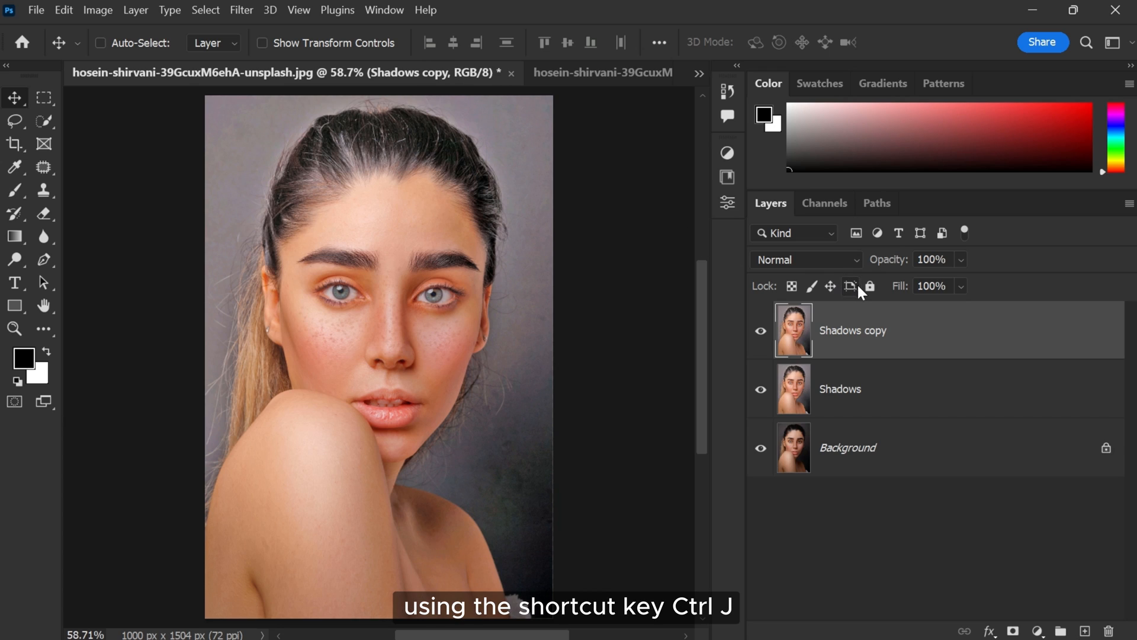
double_click(853, 331)
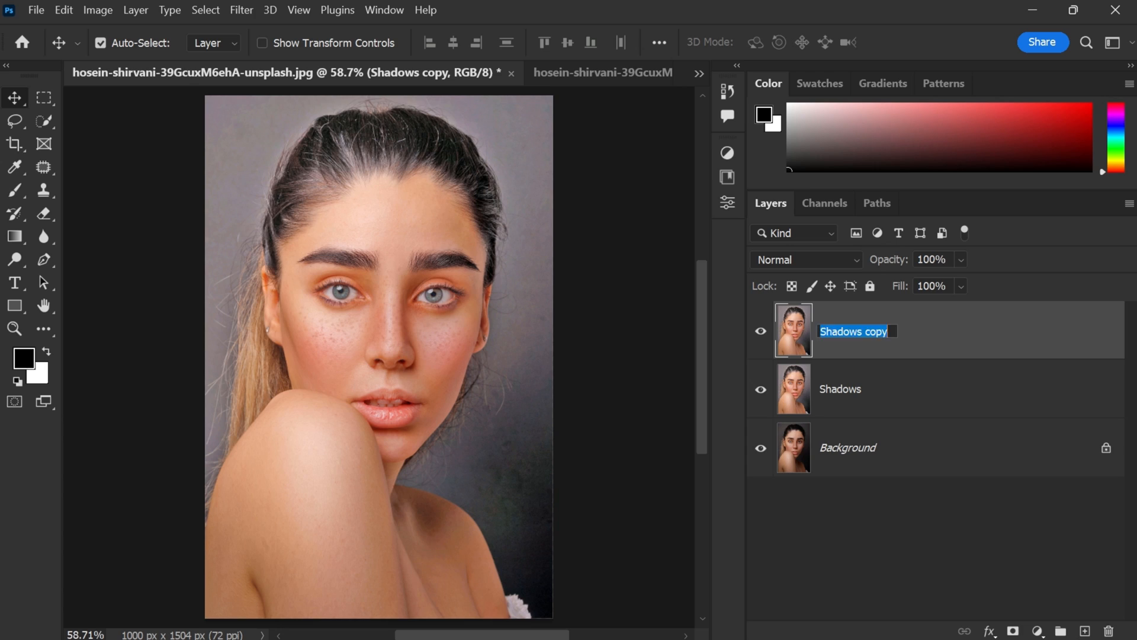
type("oil paint and sha")
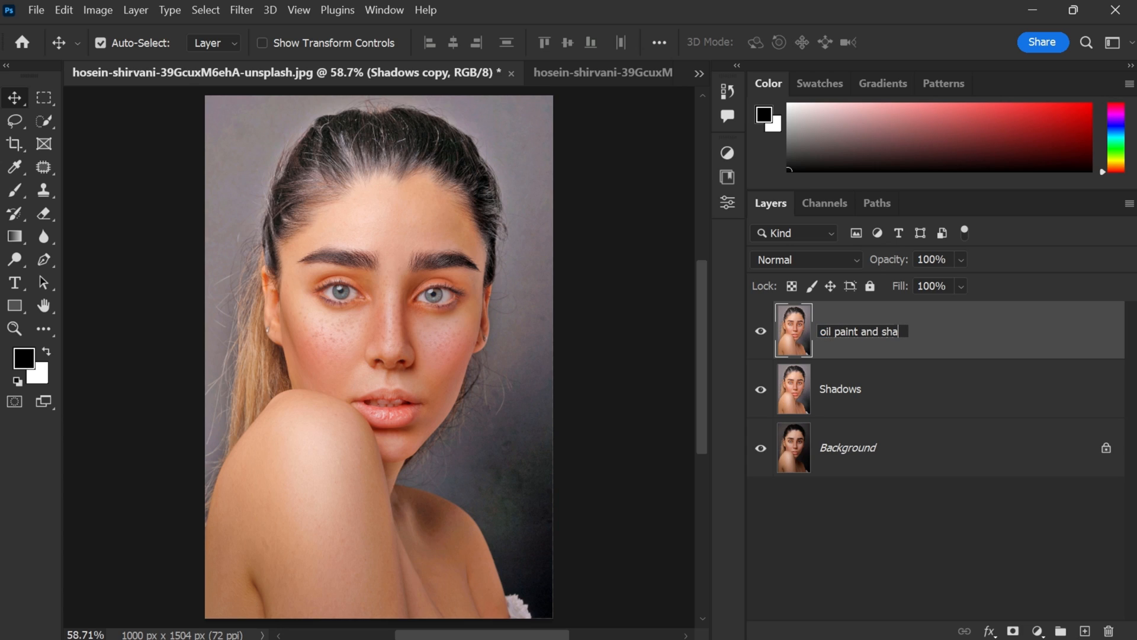
key("Enter")
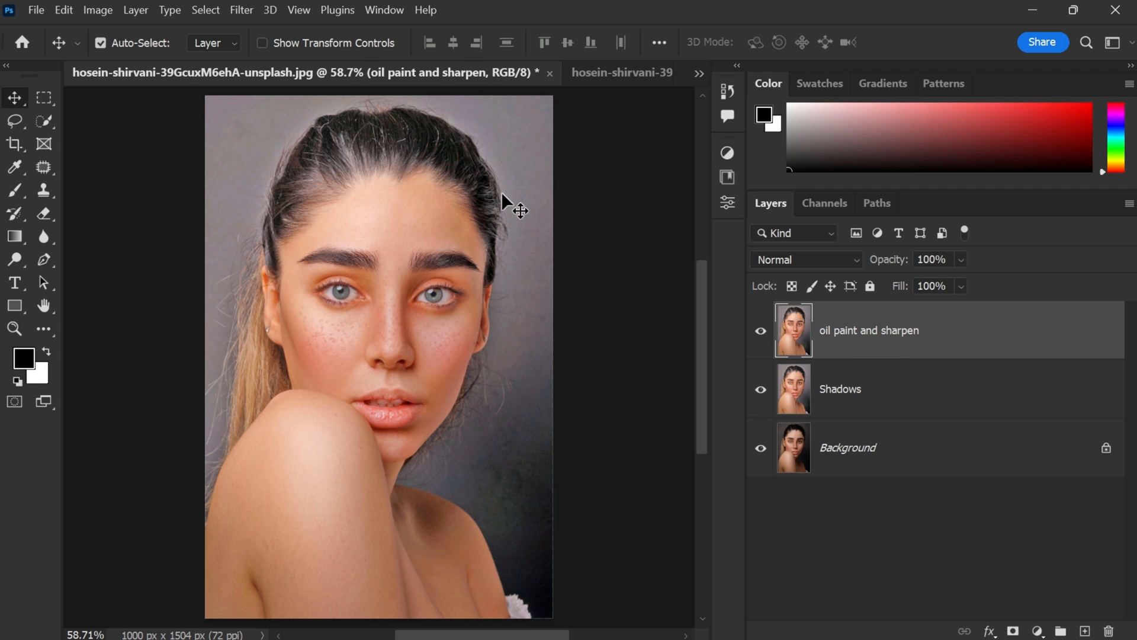
- Apply Oil Paint with Stylization 9.9, Scale 0.1 and lighting off to that layer
left_click(241, 10)
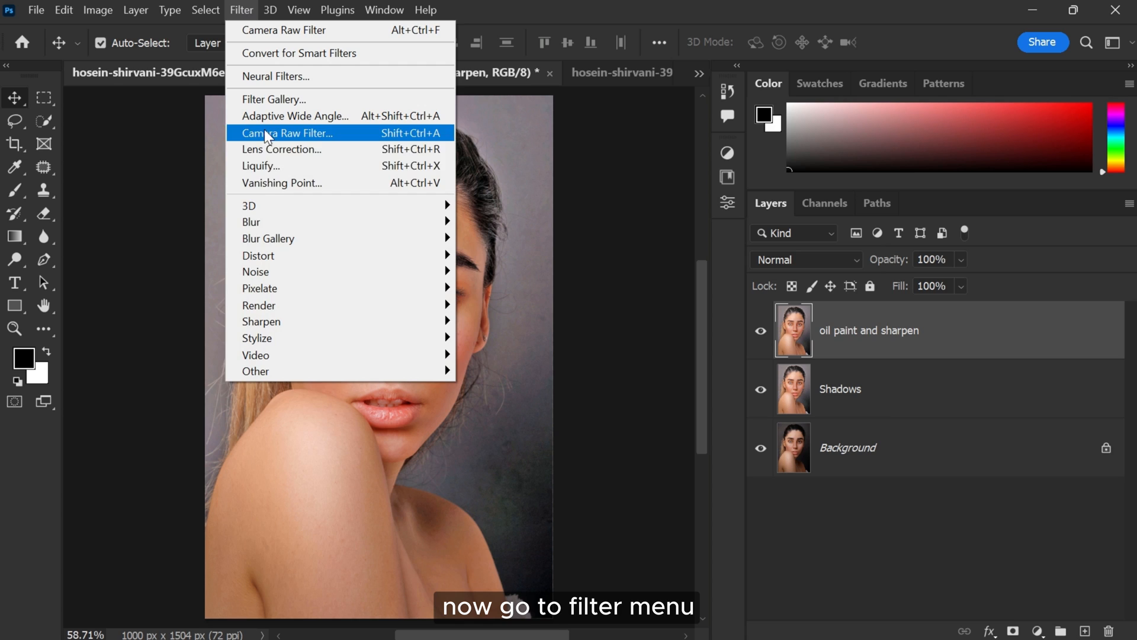
mouse_move(257, 337)
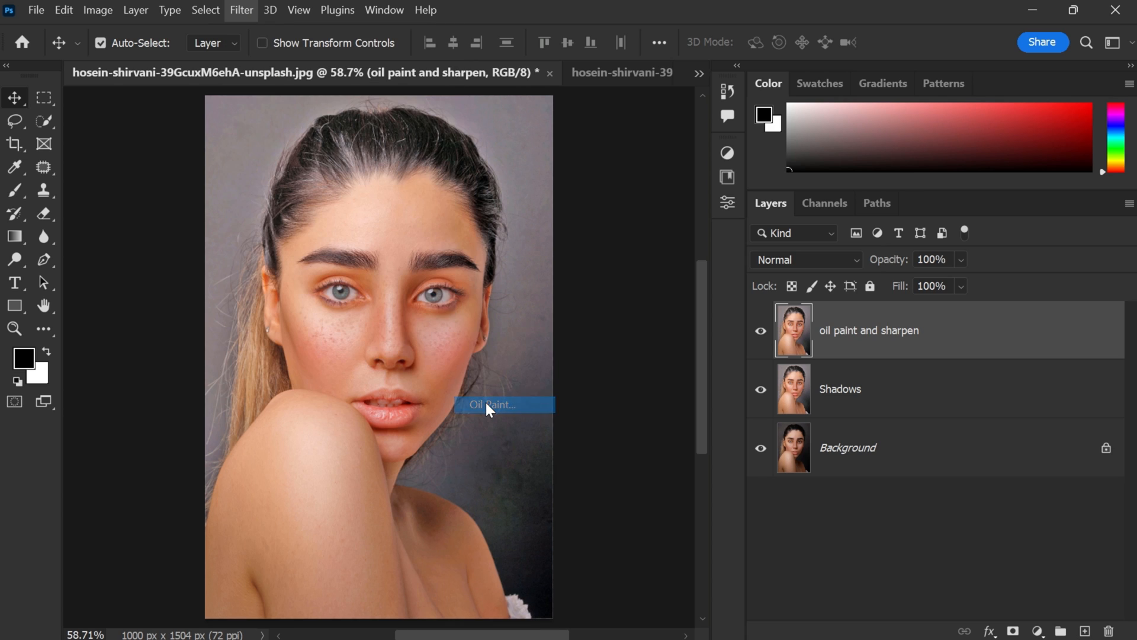
left_click(493, 404)
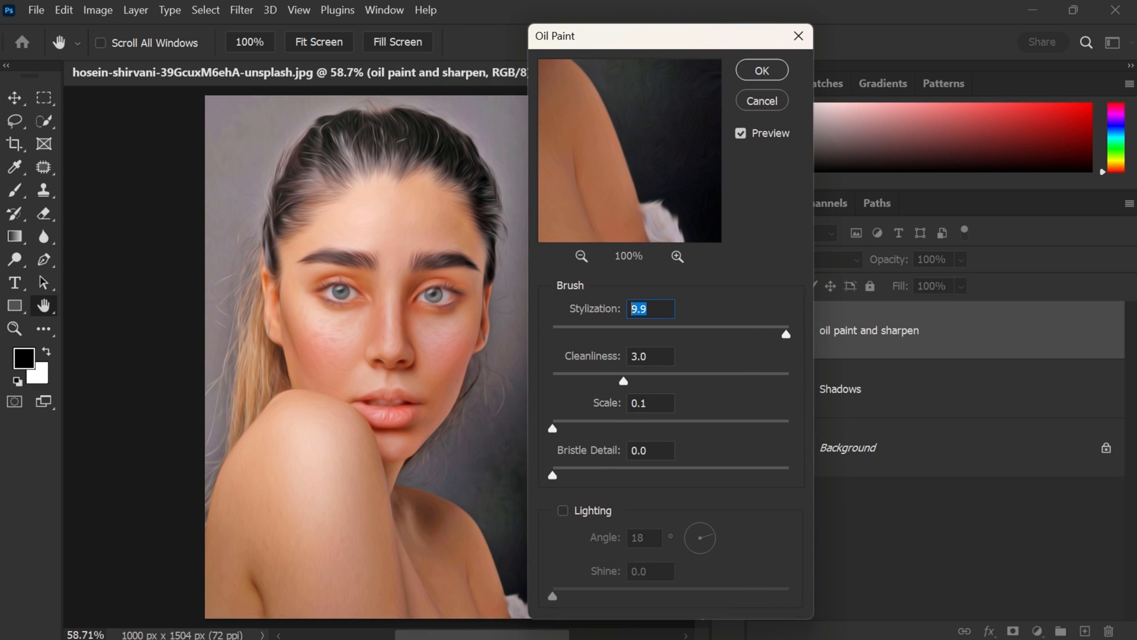
left_click(649, 403)
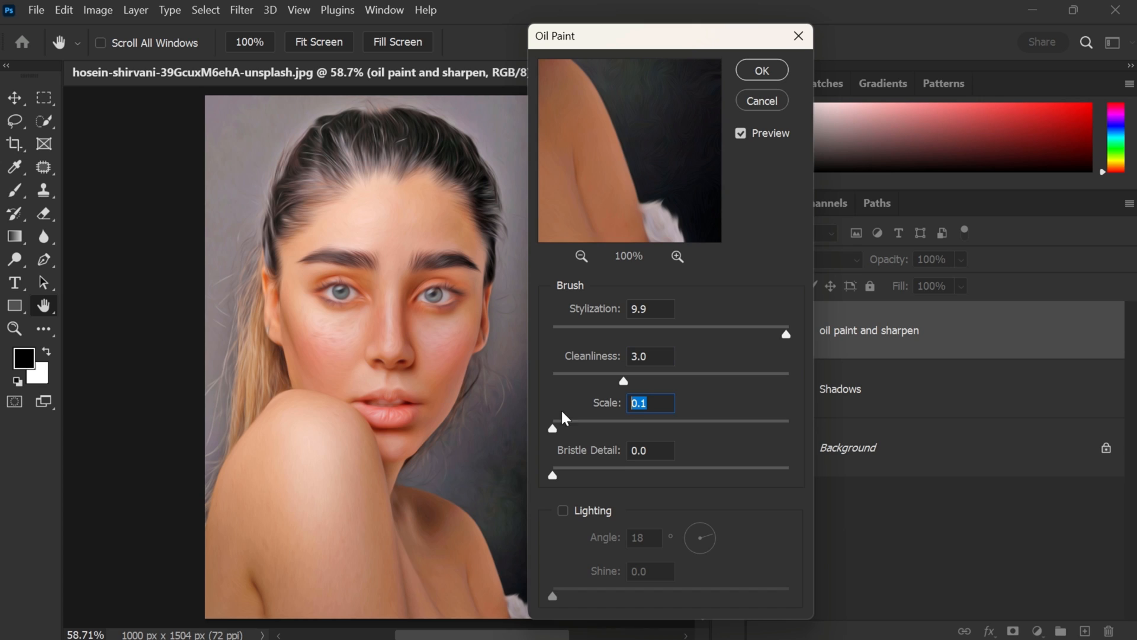
left_click(650, 450)
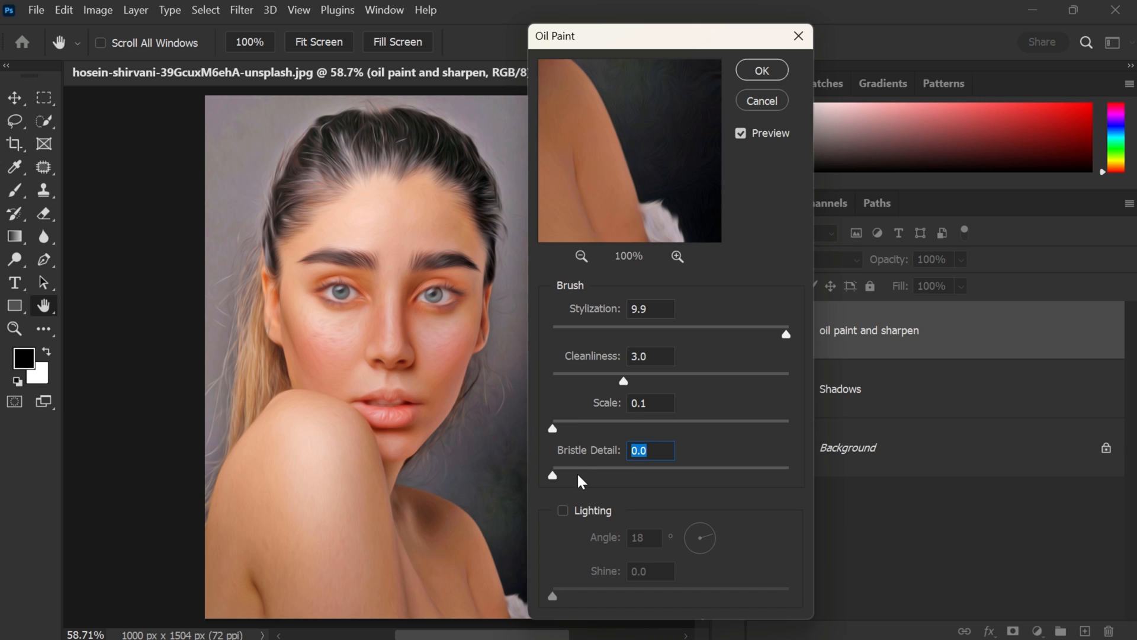
left_click(562, 509)
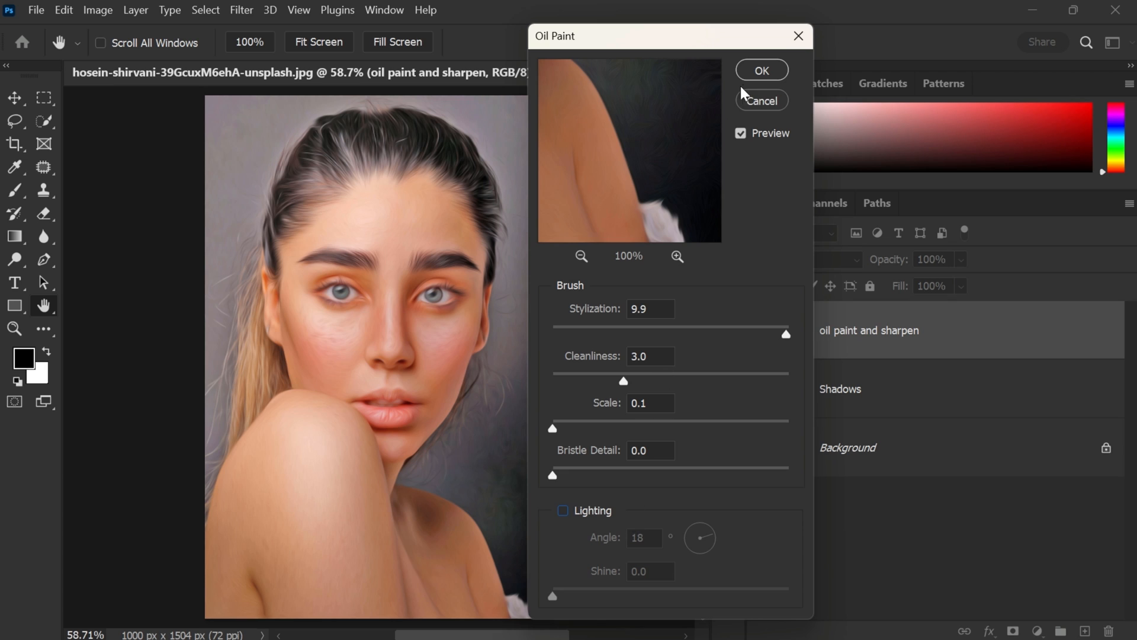
left_click(760, 69)
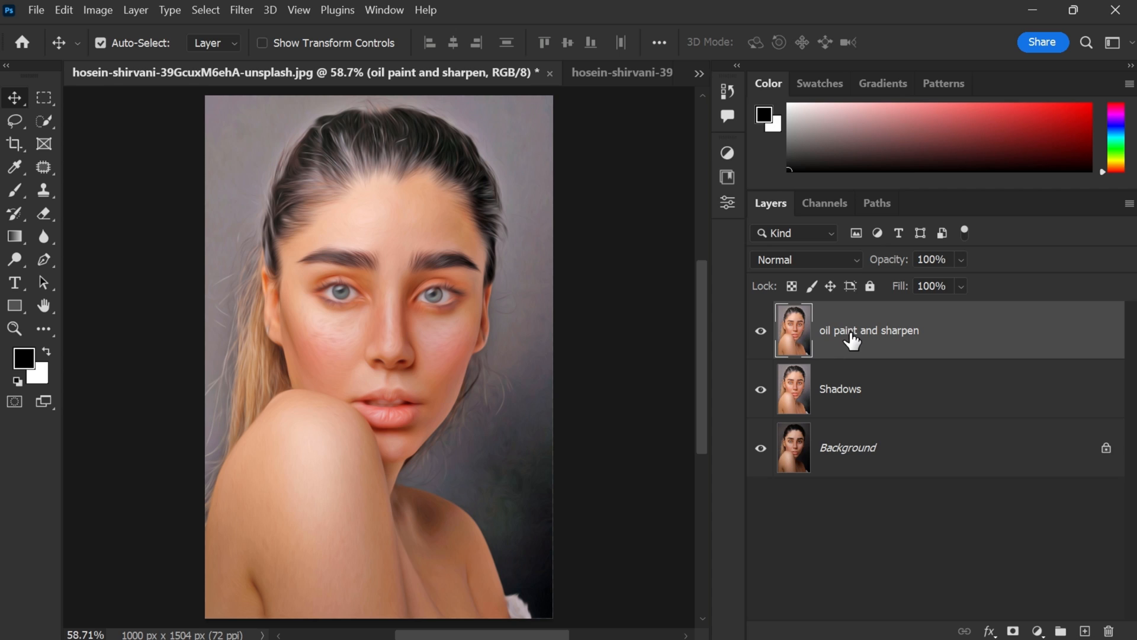
mouse_move(852, 341)
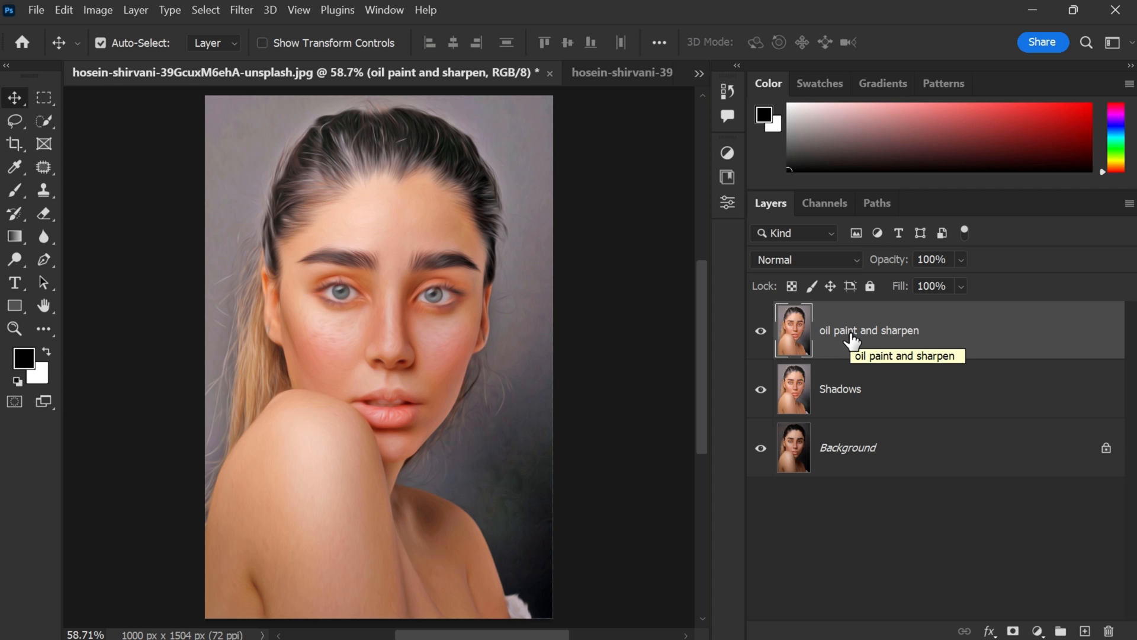
- Apply Unsharp Mask at Amount 100%, Radius 2.0 px, Threshold 0 levels
left_click(240, 11)
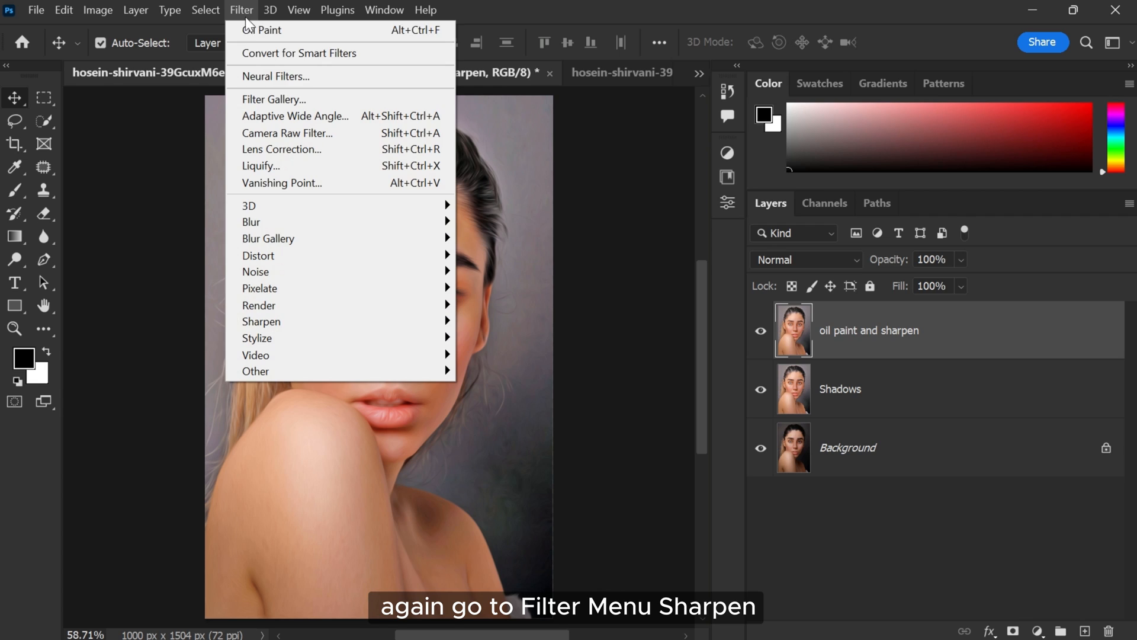
mouse_move(260, 321)
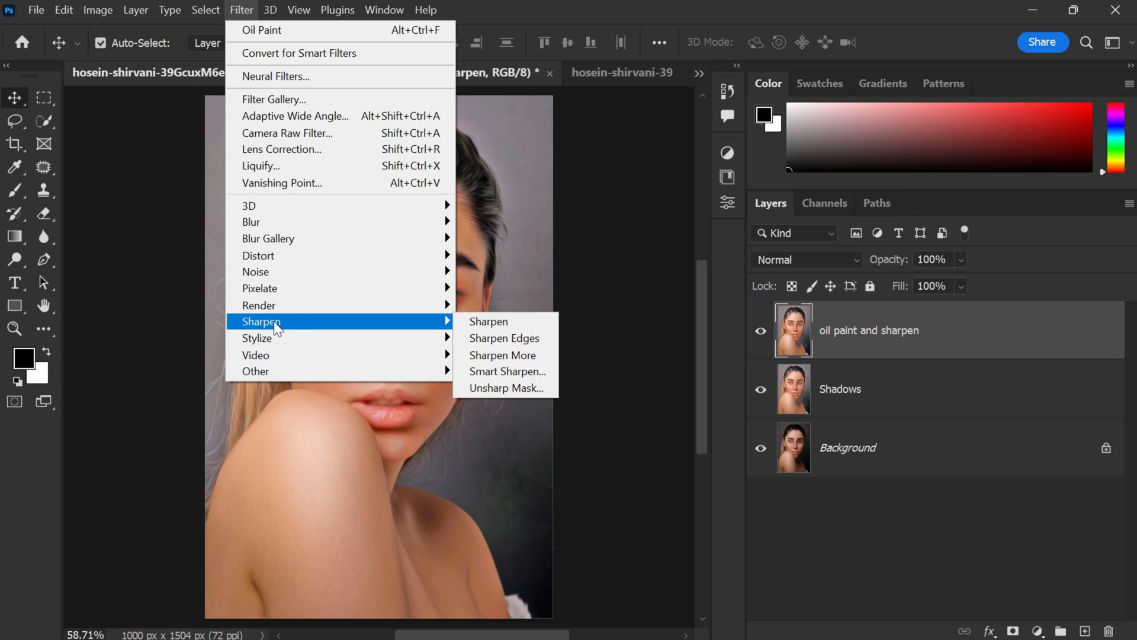
mouse_move(506, 389)
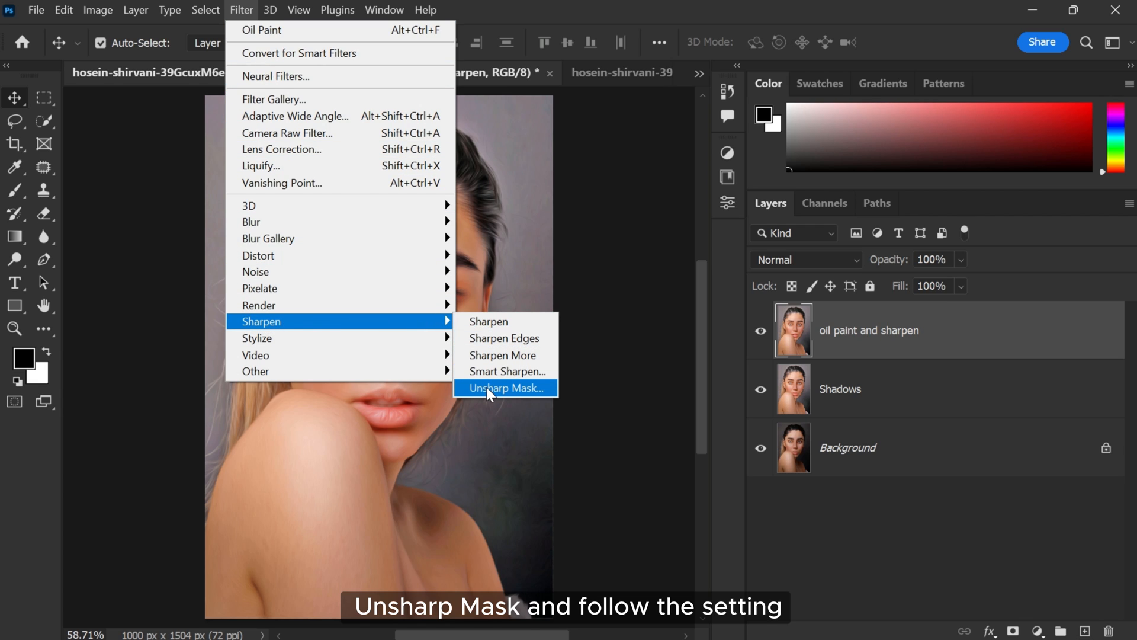
left_click(506, 389)
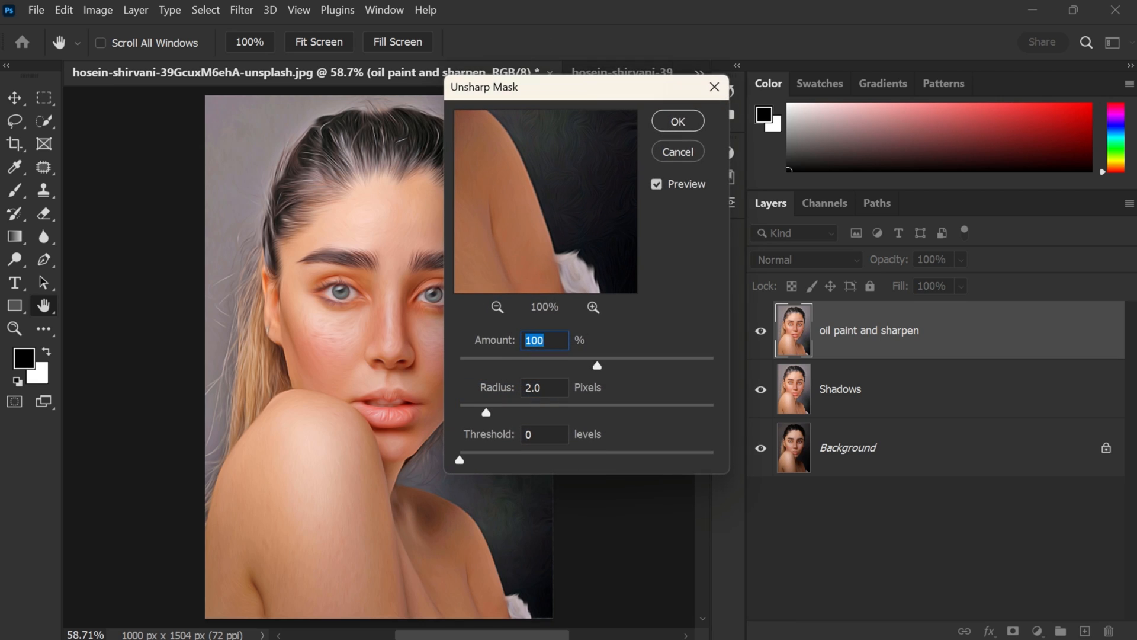
left_click(543, 386)
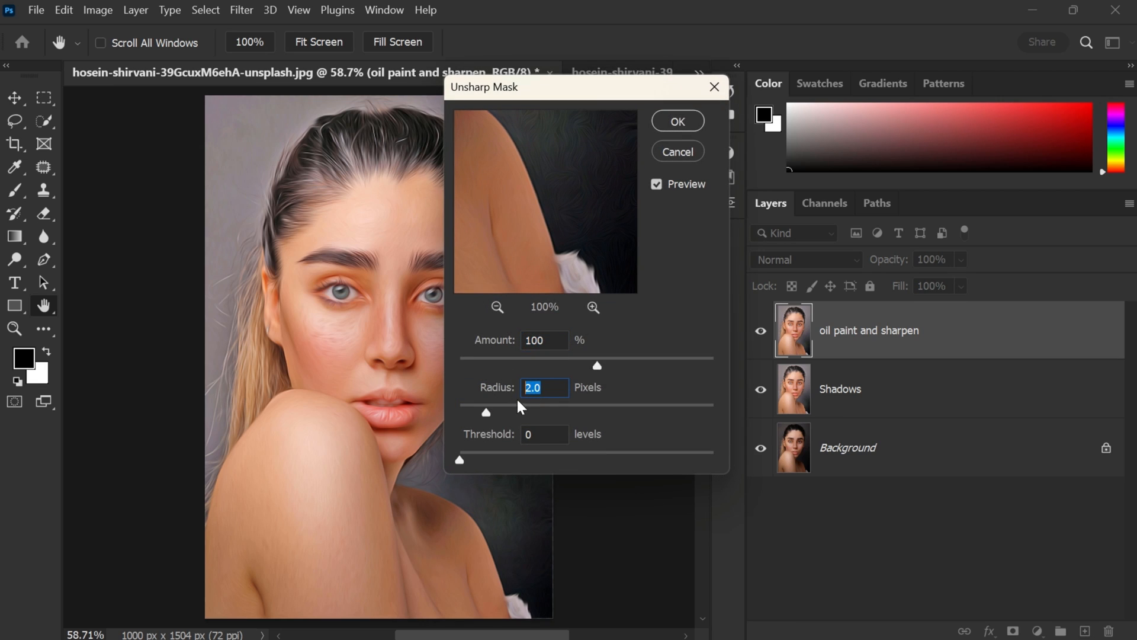
left_click(544, 434)
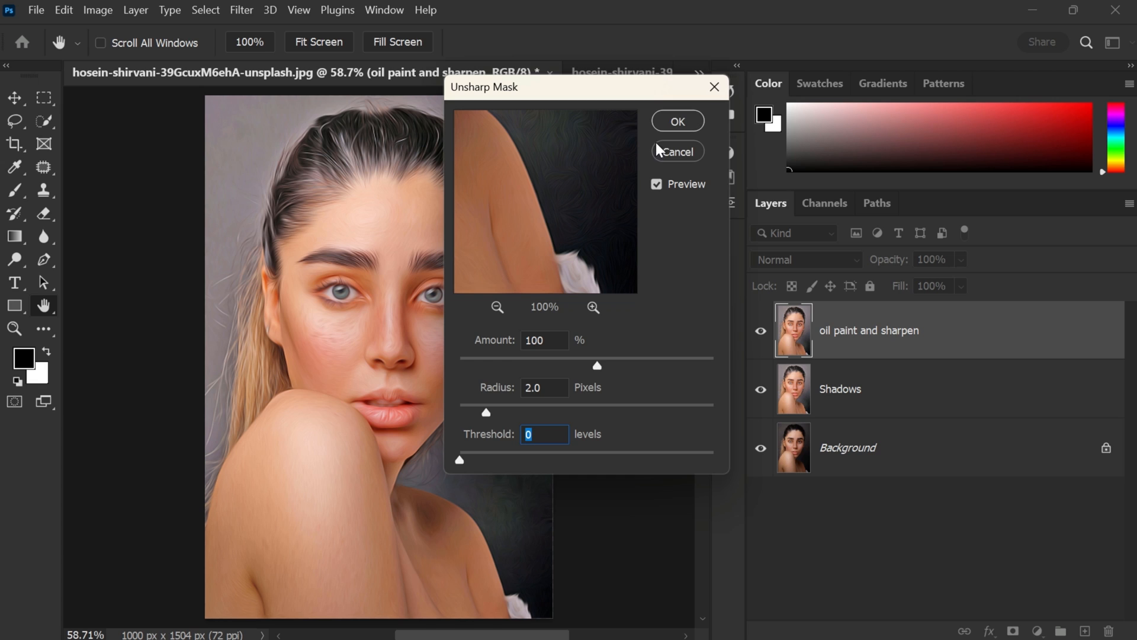
left_click(677, 121)
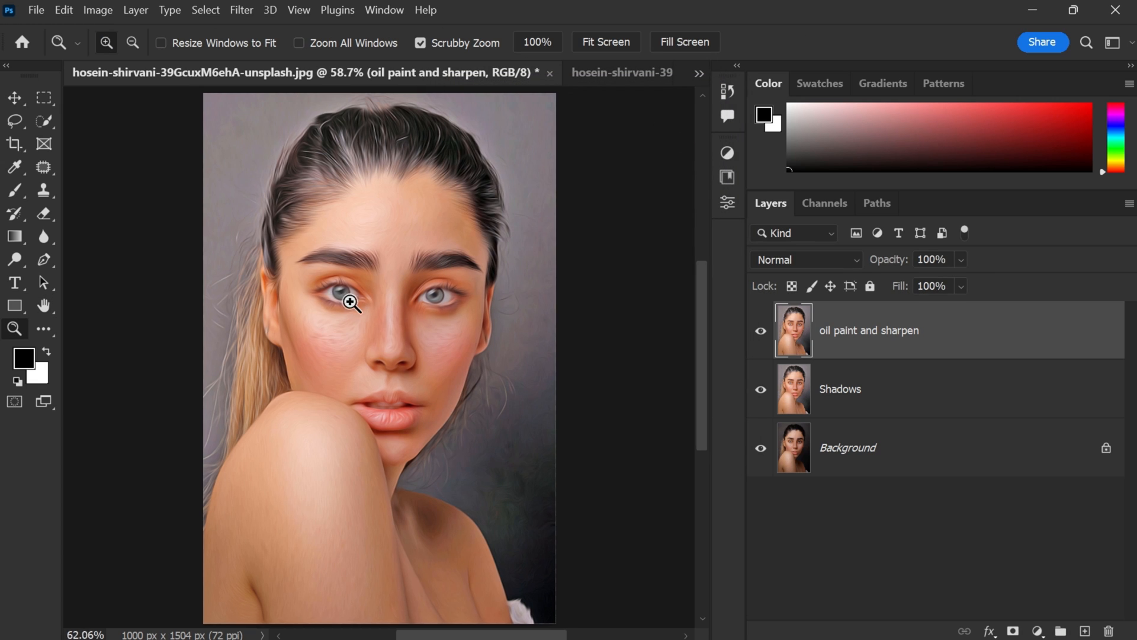
- Add a layer mask to oil paint and sharpen and ready a black brush at 15% flow over the eyes
left_click(351, 302)
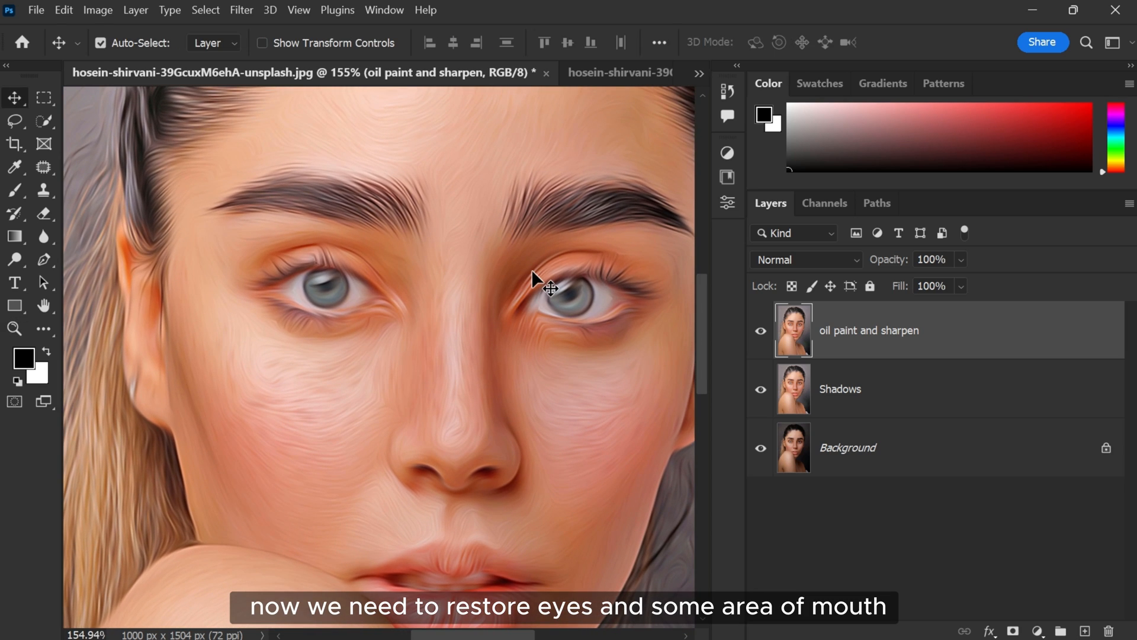
left_click(1014, 630)
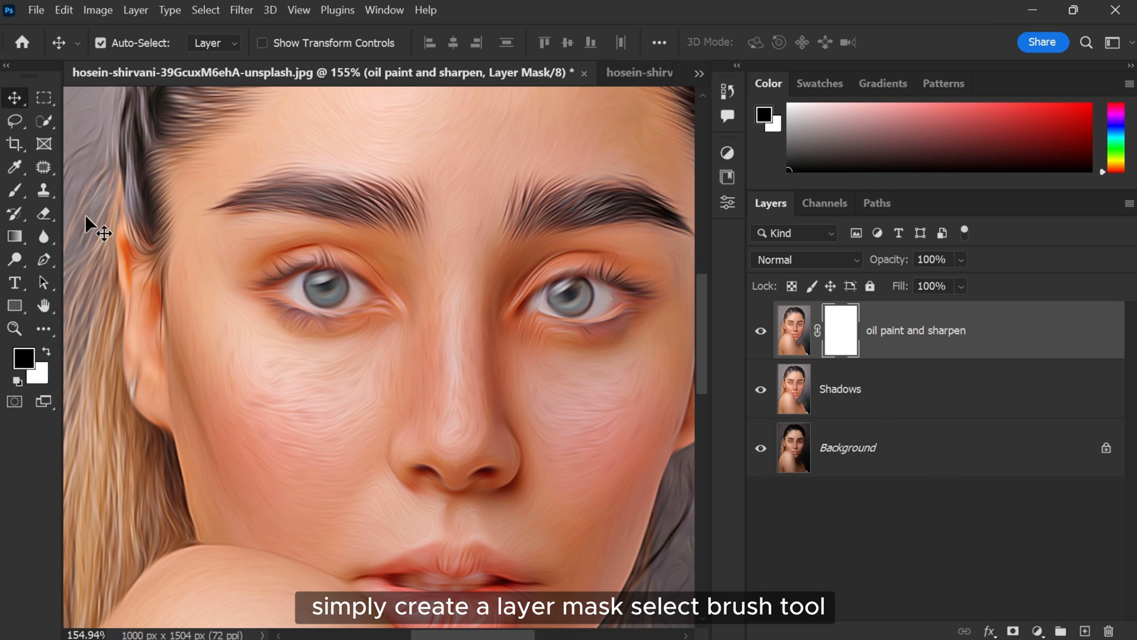
left_click(14, 190)
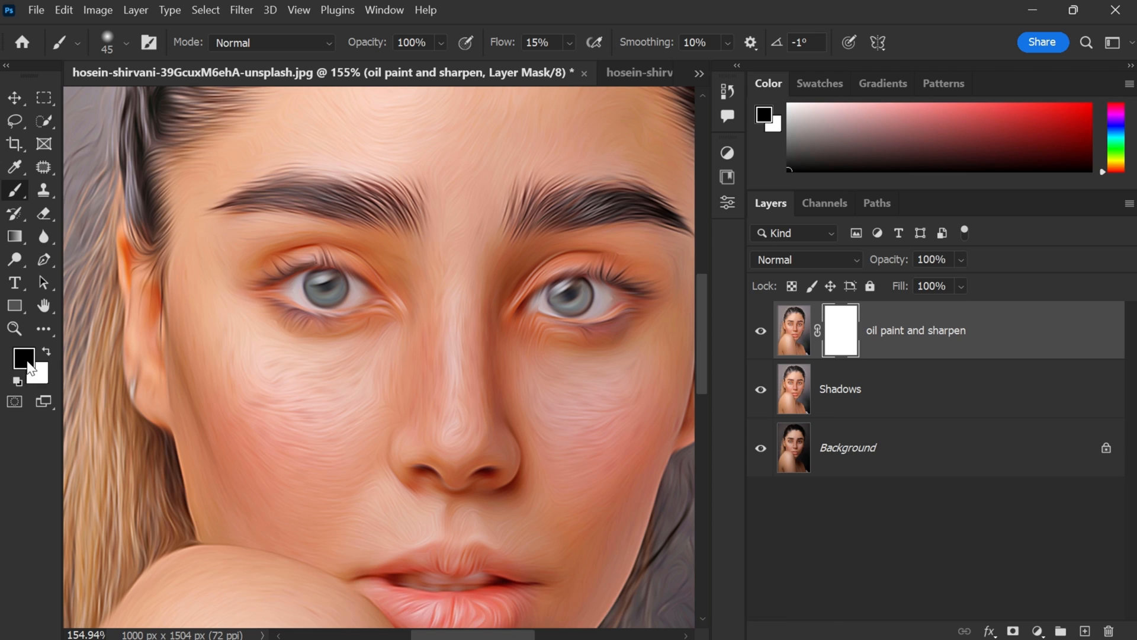
left_click(537, 43)
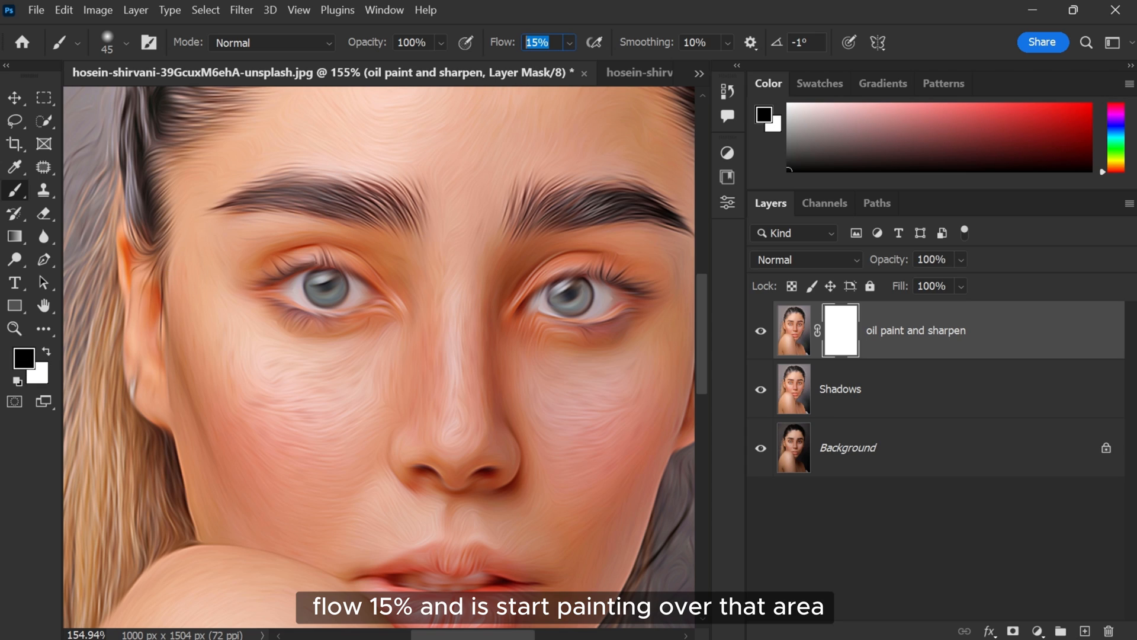
mouse_move(333, 326)
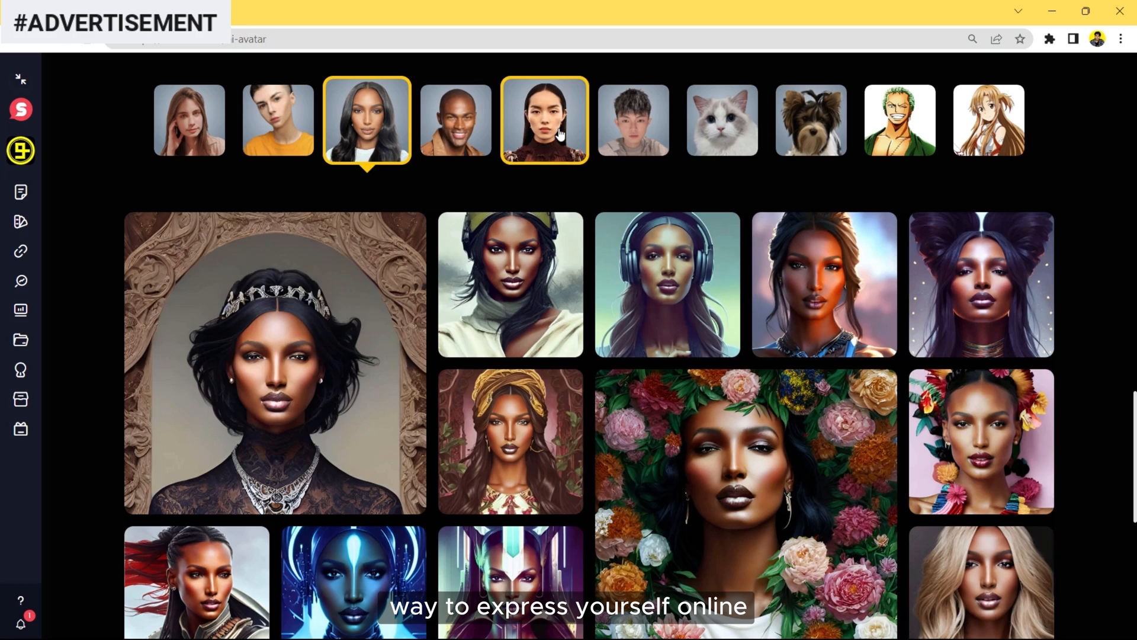
- Start avatar generation in Pandora Avatar, enter a code-name and browse the Playground results
left_click(810, 120)
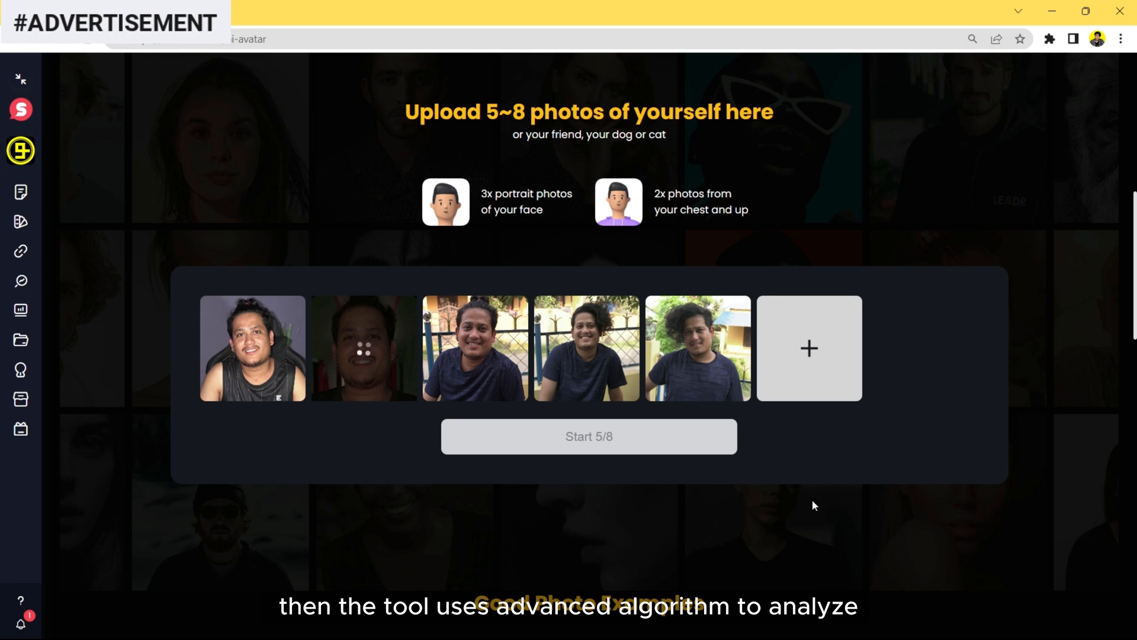
left_click(588, 436)
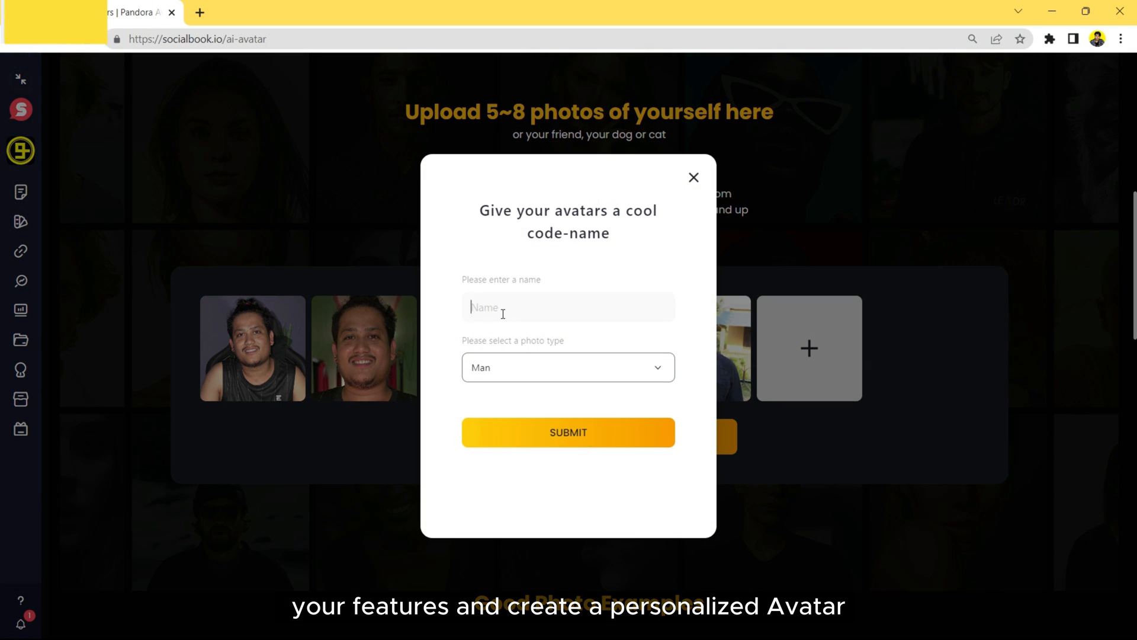
left_click(567, 433)
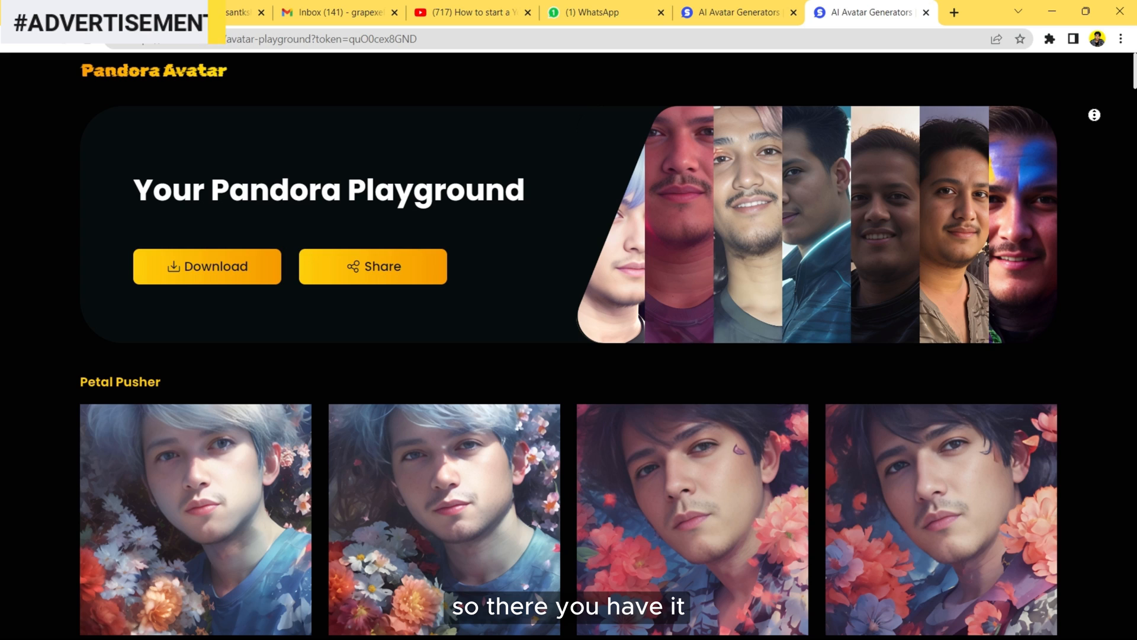
scroll("down", 3)
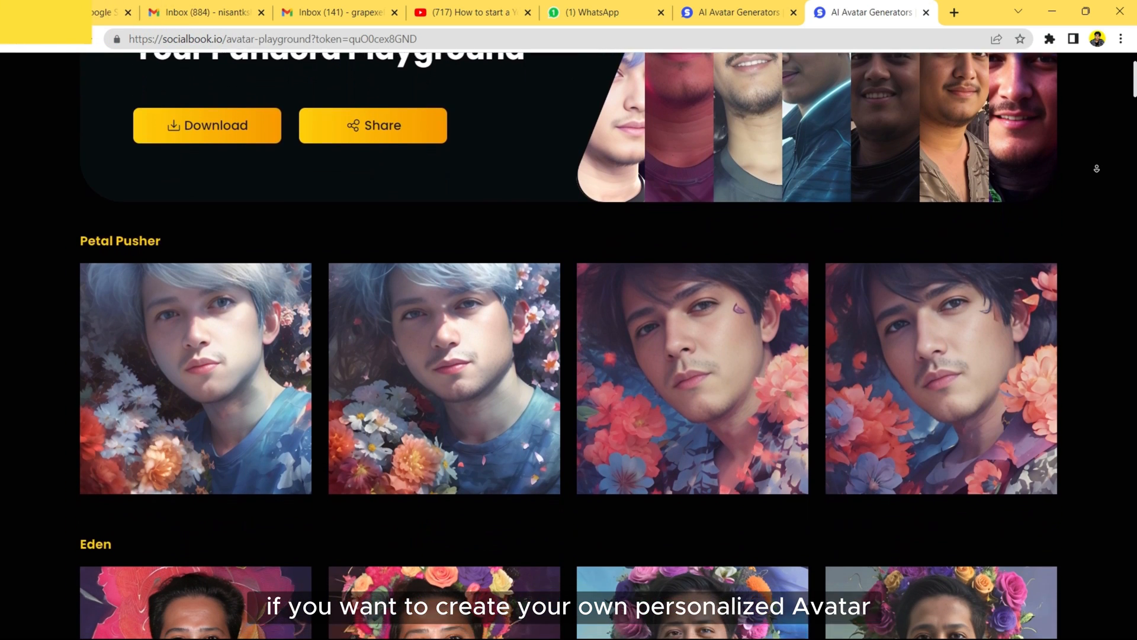
scroll("down", 3)
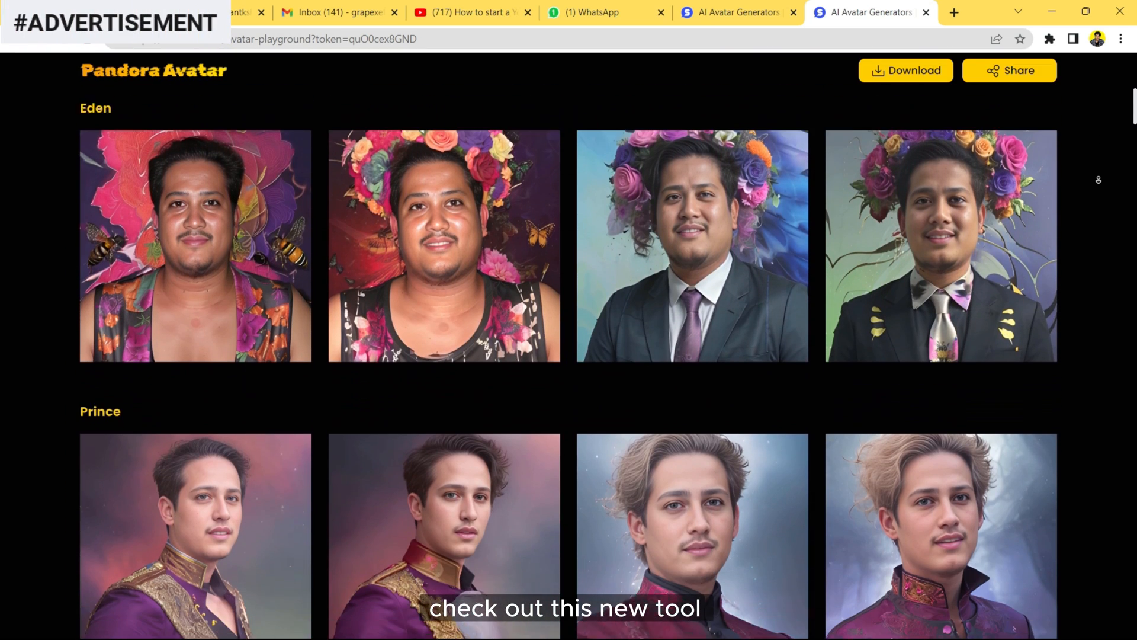
scroll("down", 3)
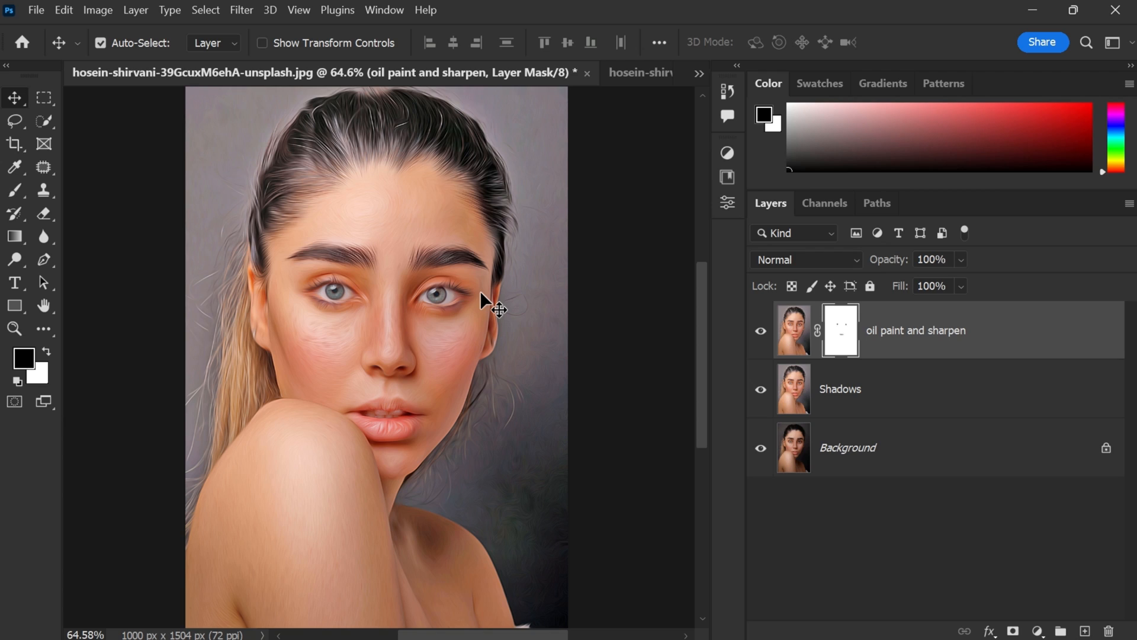
mouse_move(964, 342)
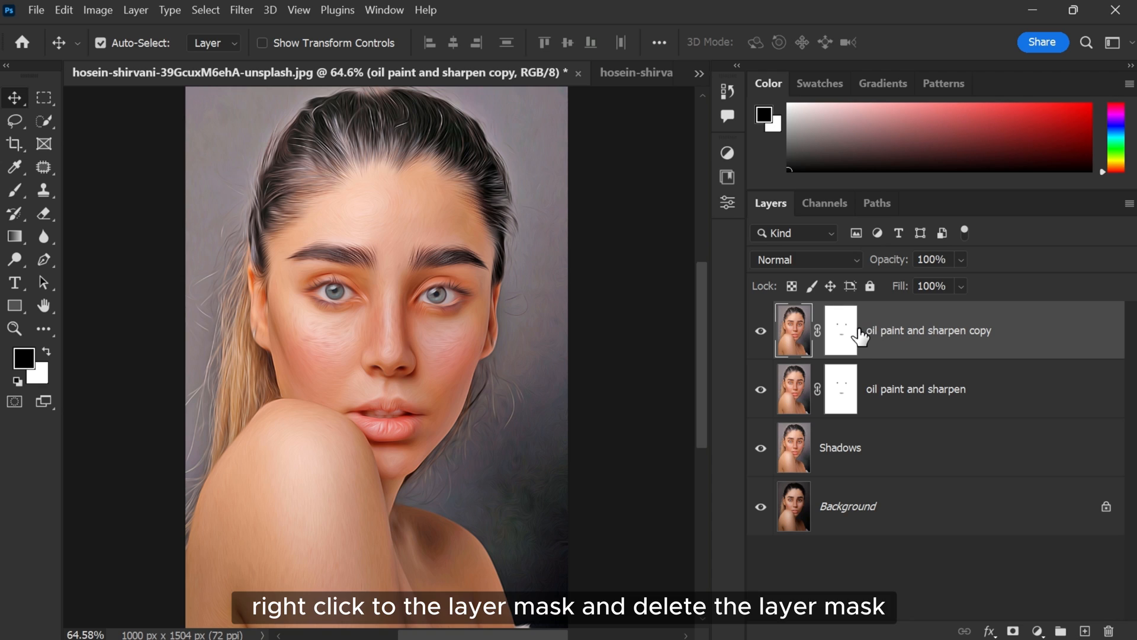
- Delete the copy's layer mask and rename the layer Cartoonize
right_click(838, 330)
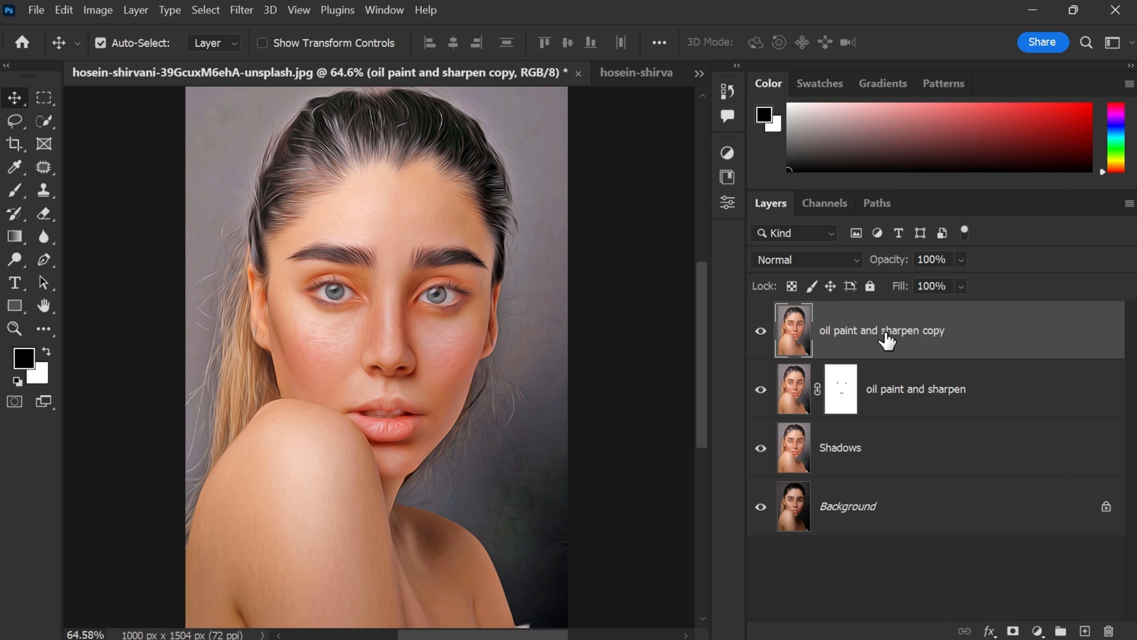
double_click(881, 331)
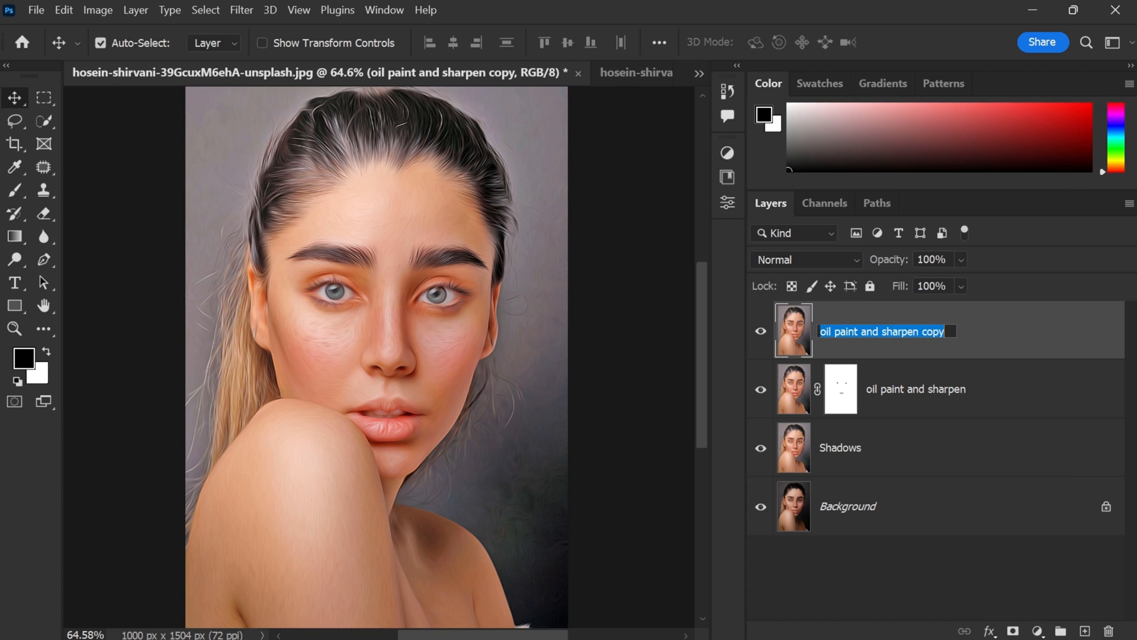
type("Cartooz")
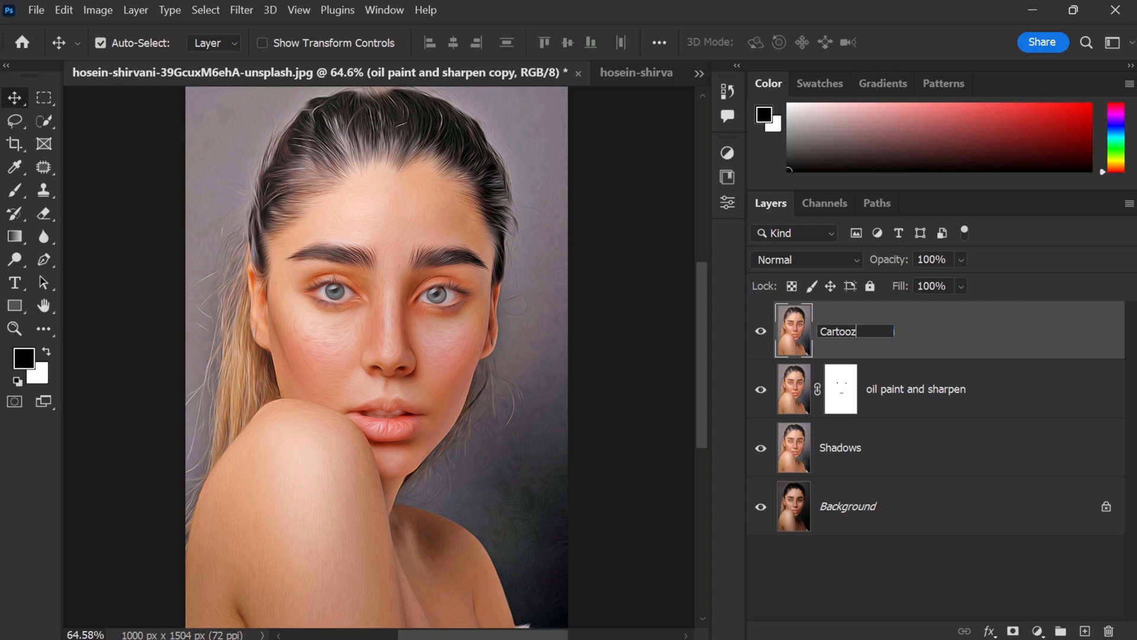
type("nize")
key("Enter")
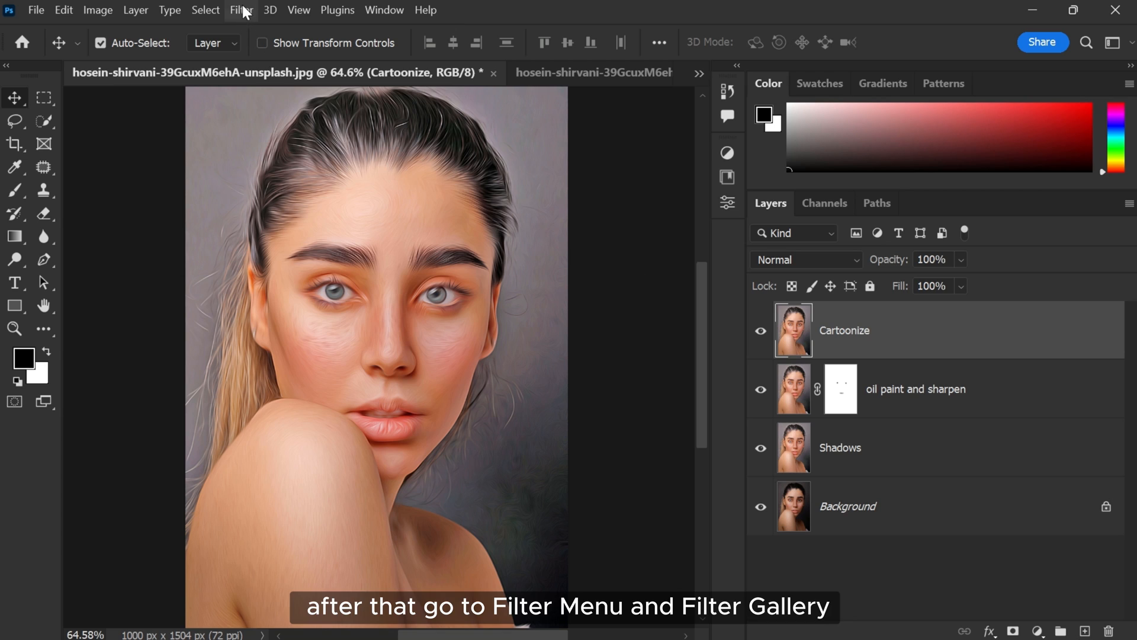
- Apply the Filter Gallery Cutout filter with Levels 8, Simplicity 0, Fidelity 1 to Cartoonize
left_click(240, 11)
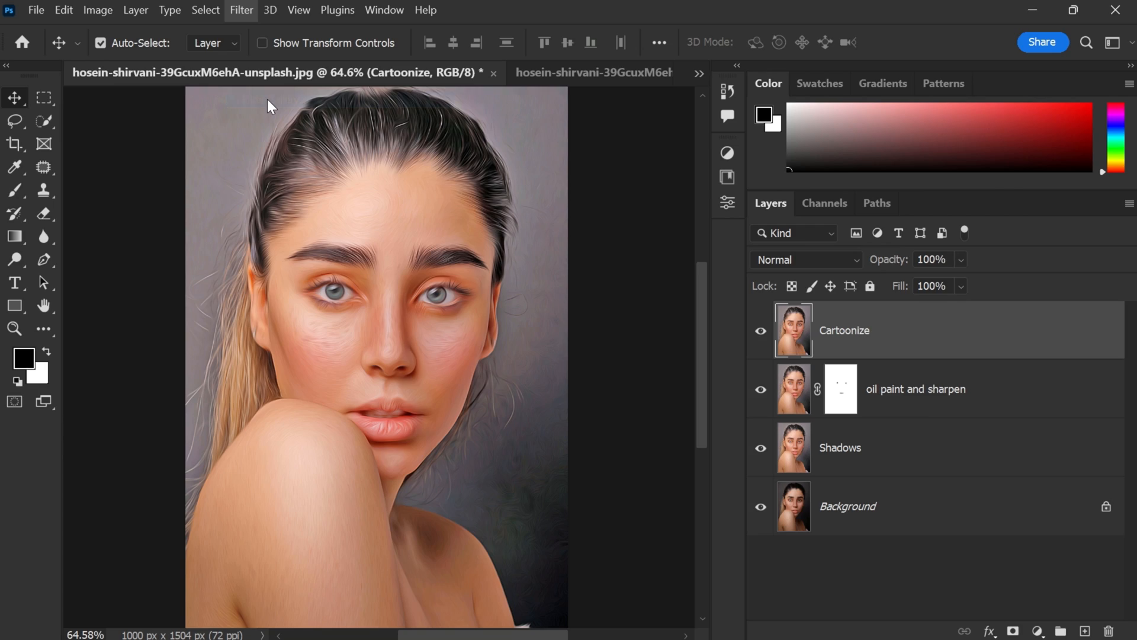
left_click(240, 10)
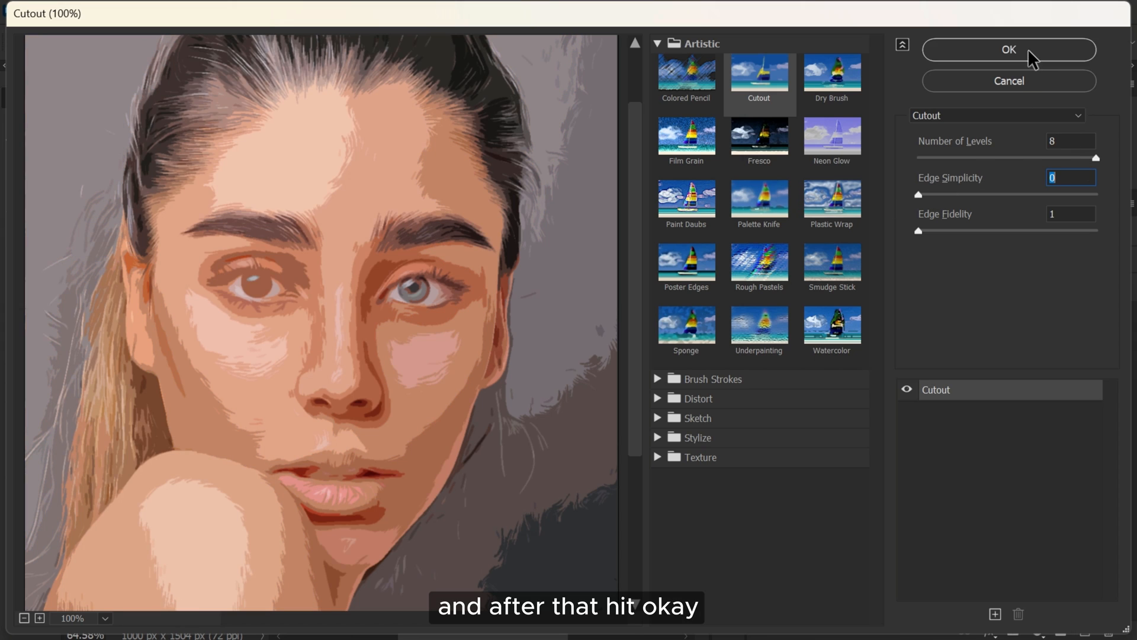
left_click(1007, 50)
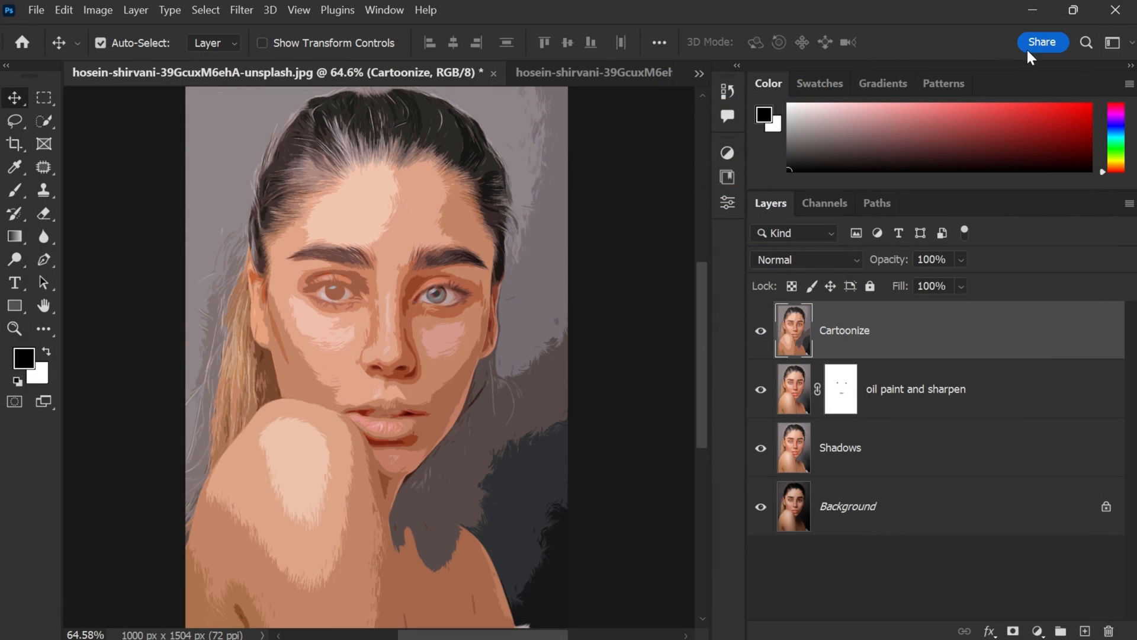
mouse_move(471, 265)
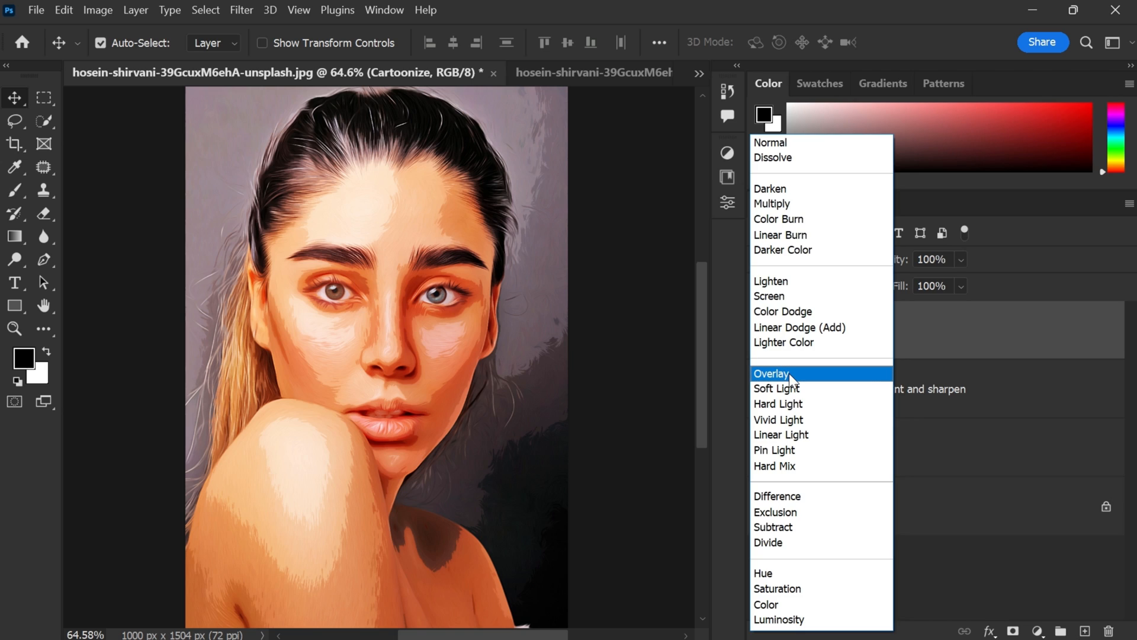
- Blend the Cartoonize layer as Overlay at 50% opacity
left_click(772, 373)
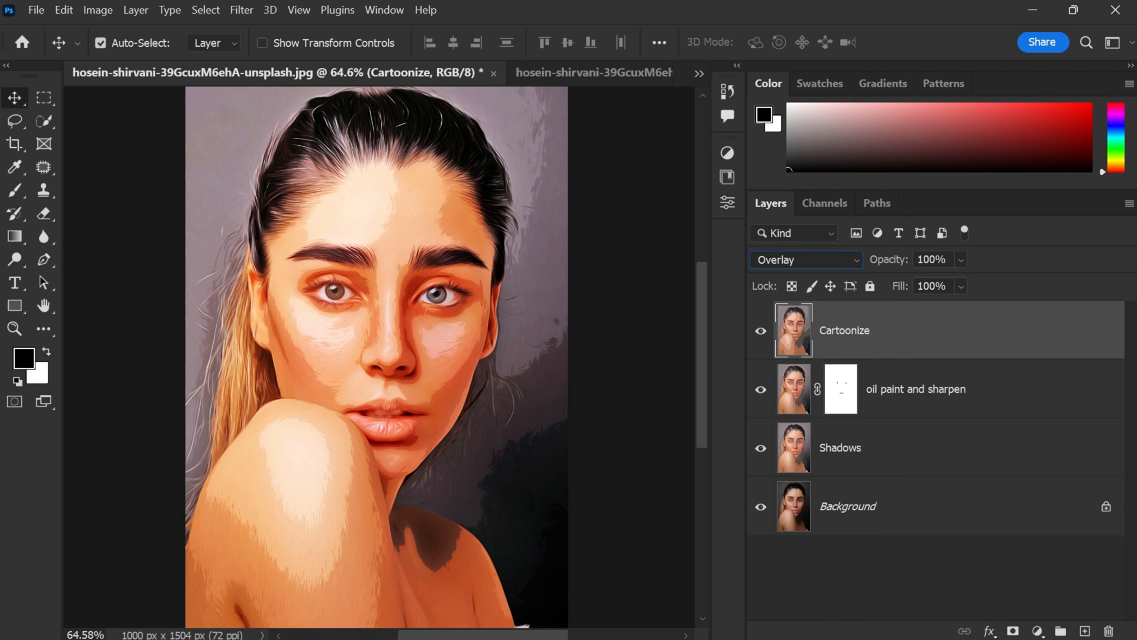
left_click(932, 259)
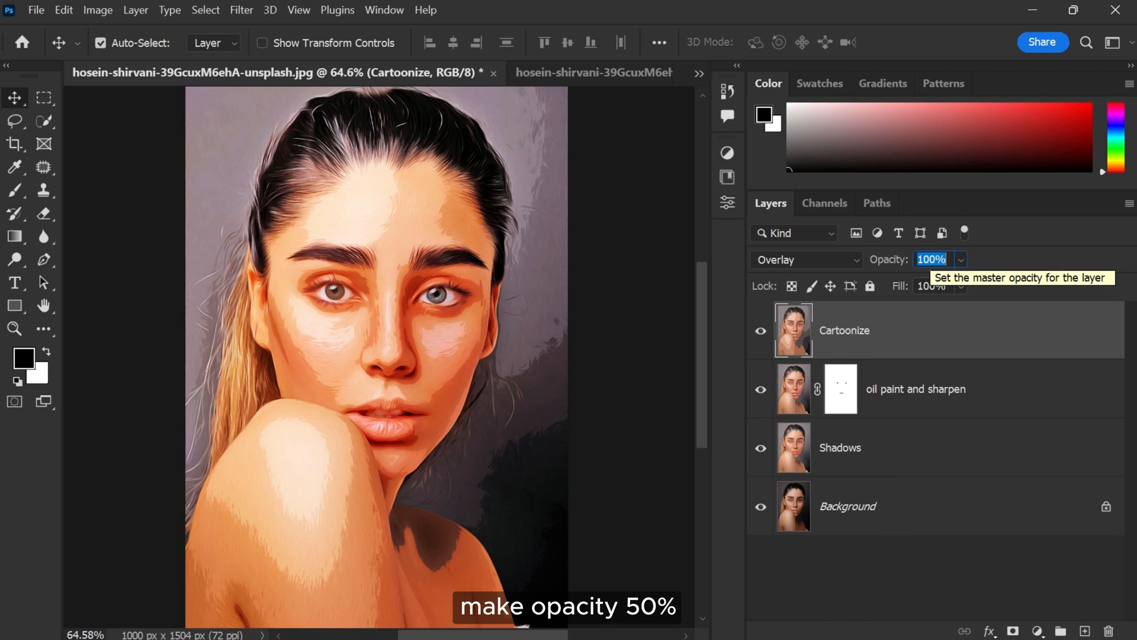
type("50")
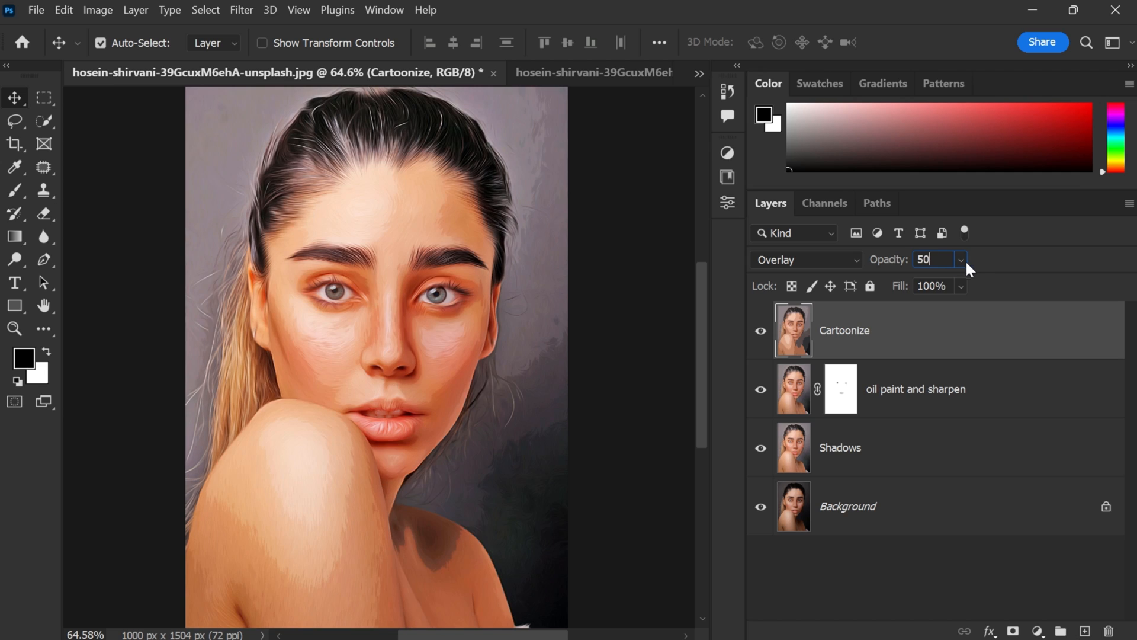
key("Enter")
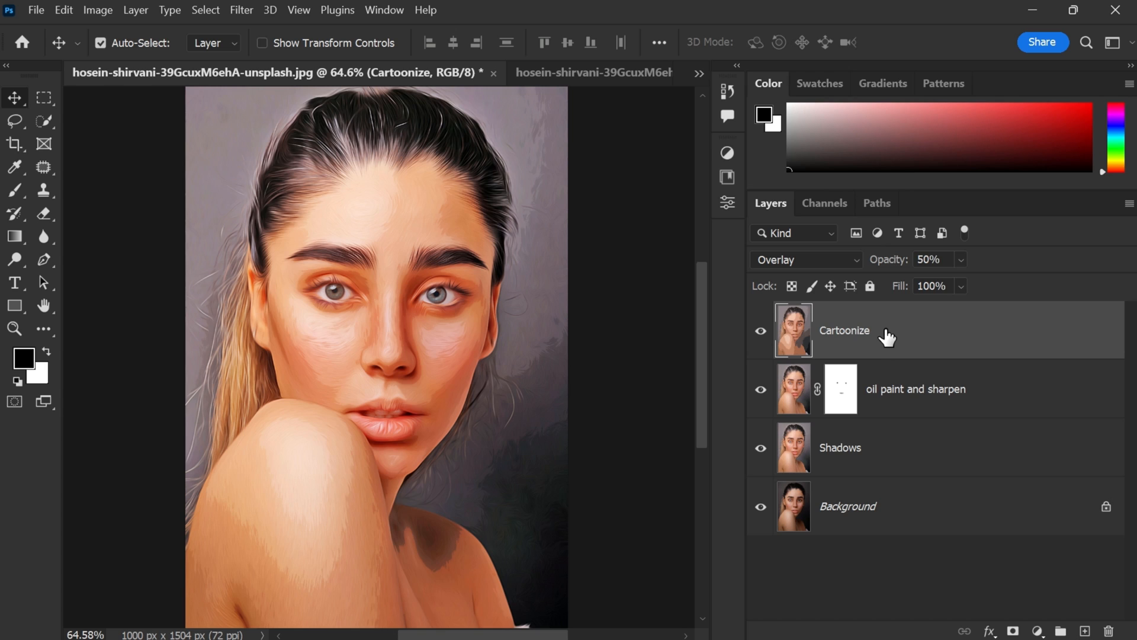
- Duplicate Cartoonize, blend the copy with Multiply and toggle its visibility
key("Ctrl+J")
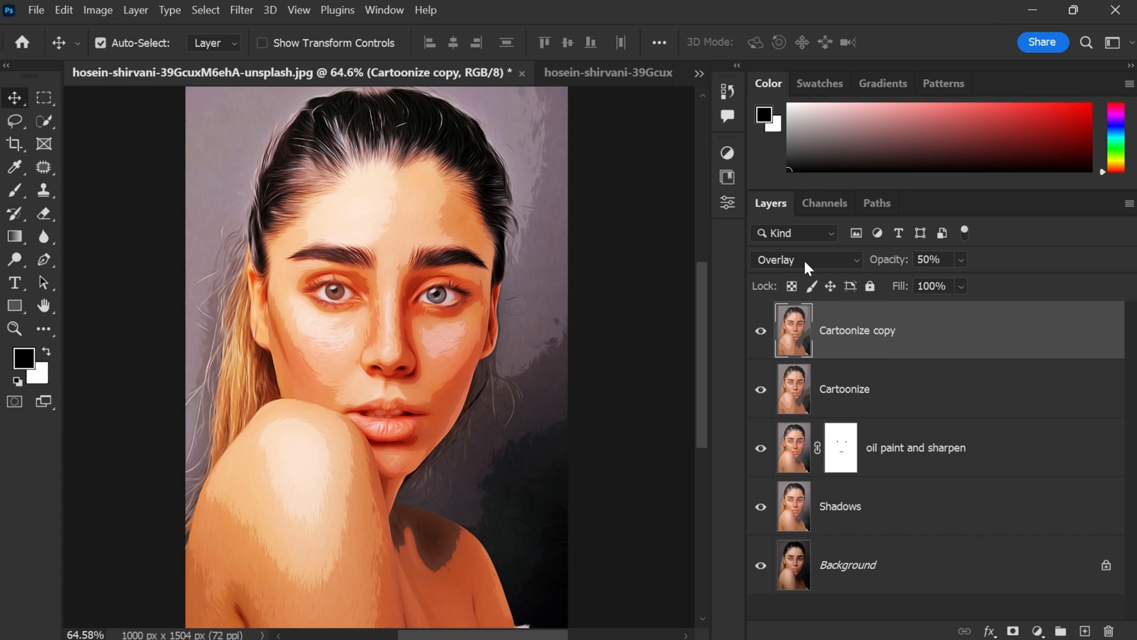
left_click(803, 259)
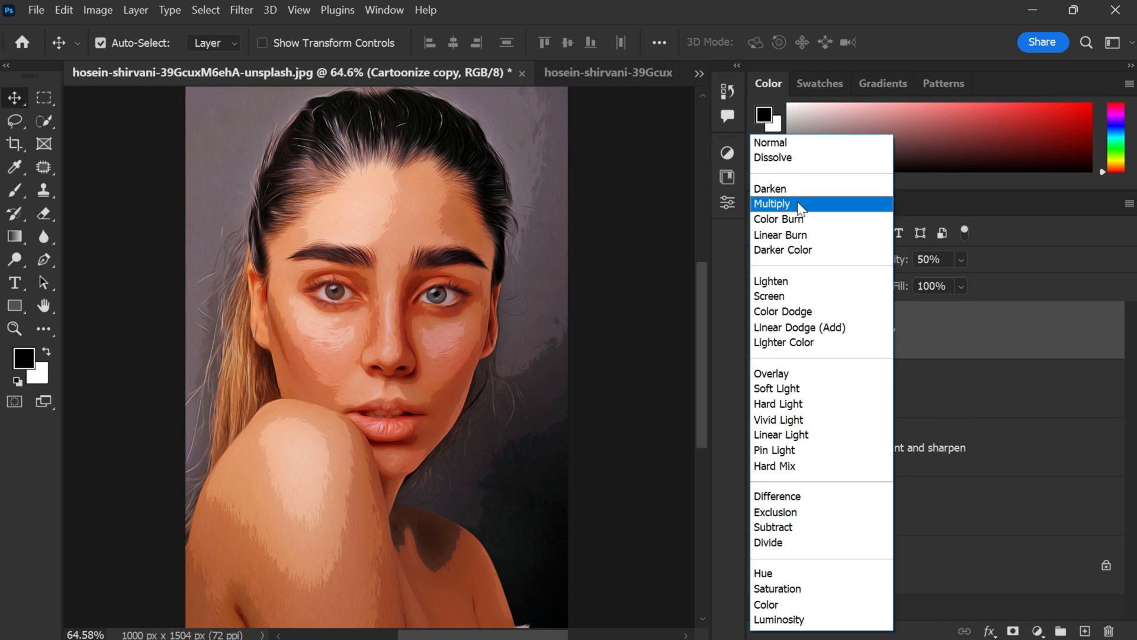
left_click(772, 203)
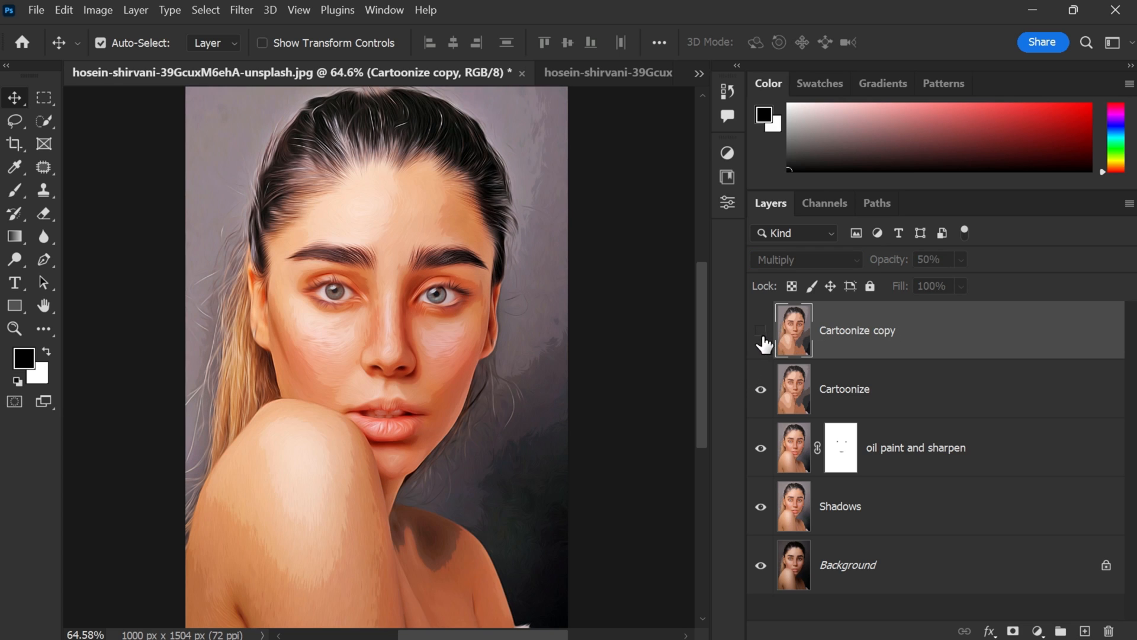
left_click(760, 330)
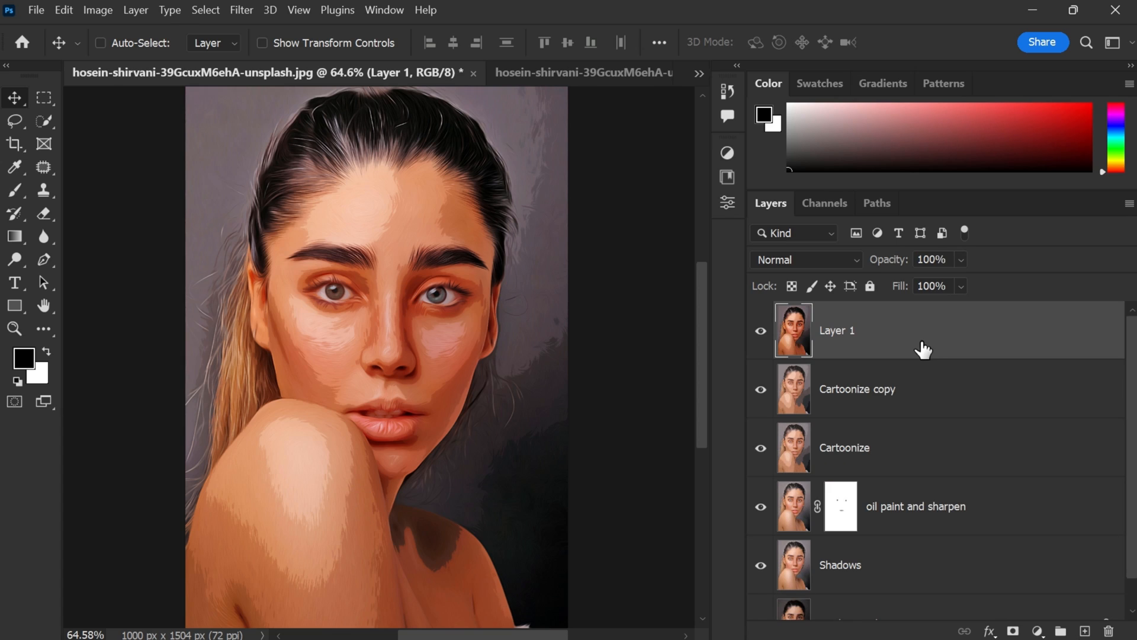
- Rename the top merged layer to 'Final' and convert it to a smart object
left_click(100, 43)
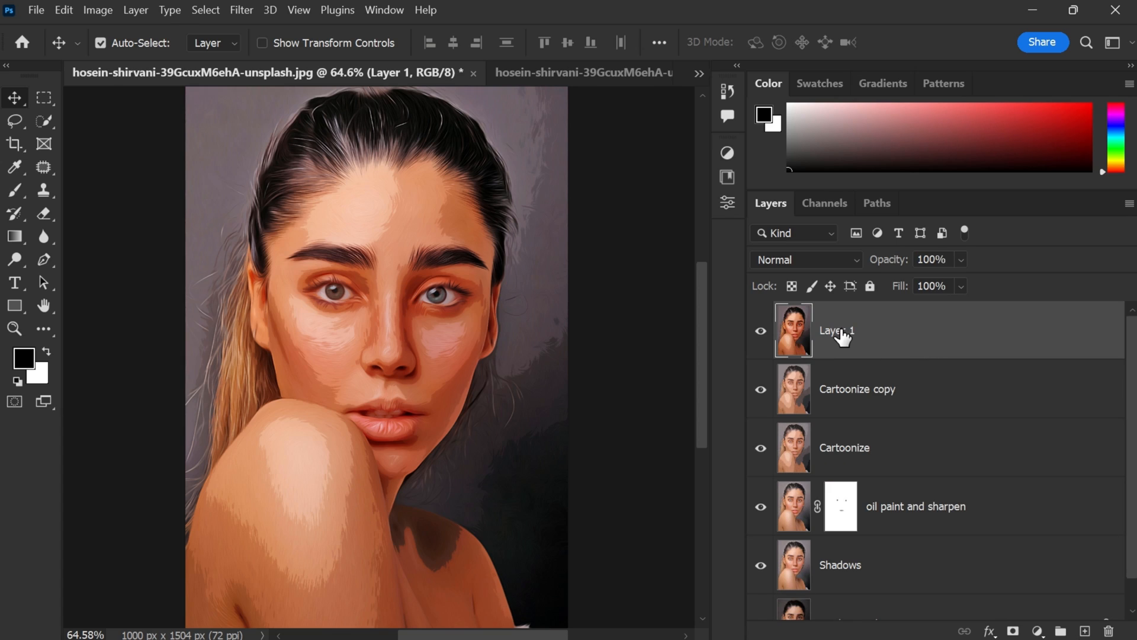
type("Final")
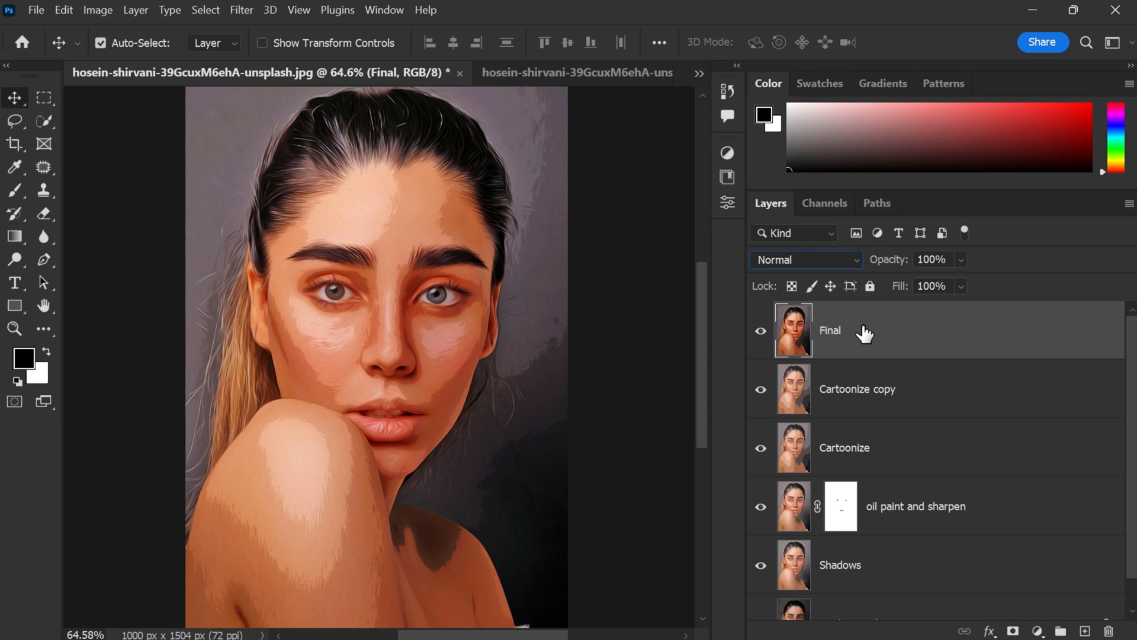
right_click(829, 331)
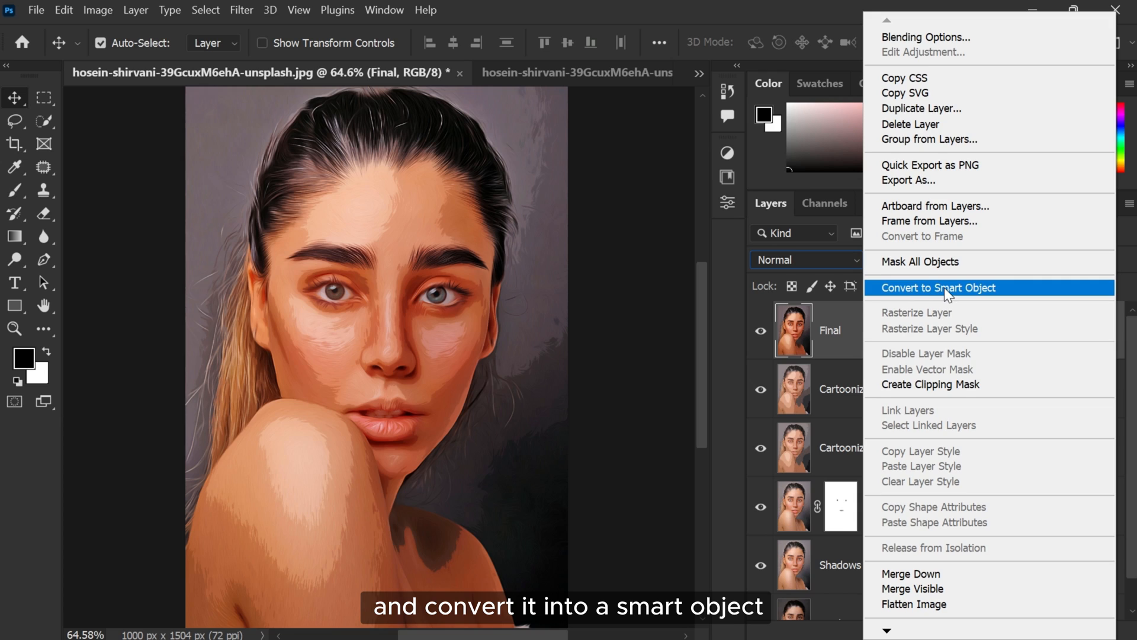
left_click(938, 287)
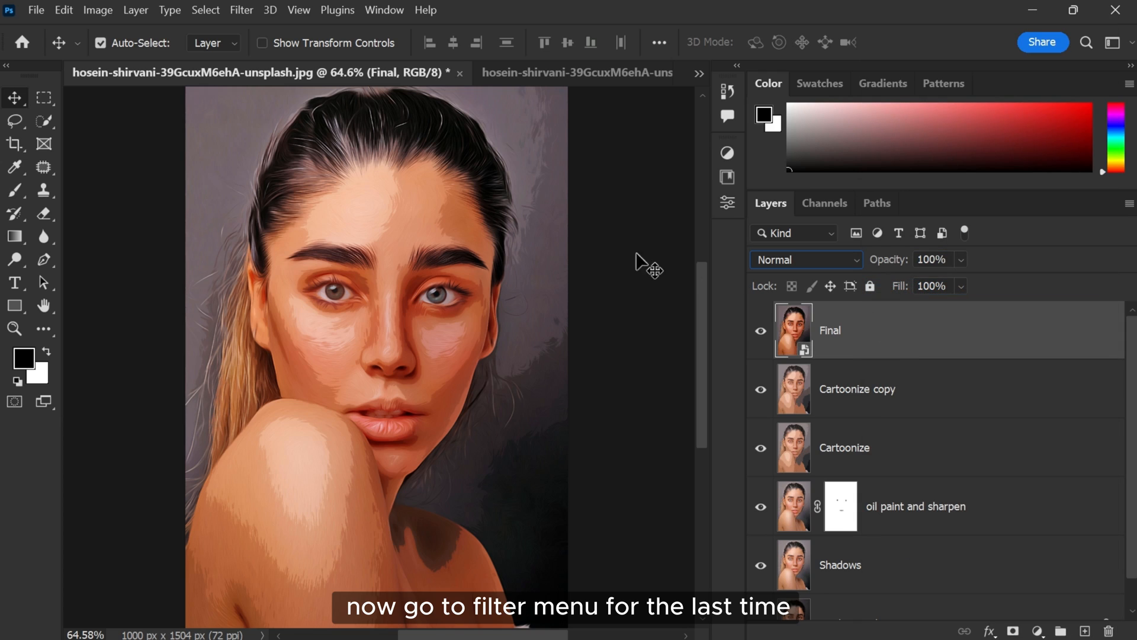
- In Camera Raw Filter's Basic panel, set exposure +0.35, contrast +20, adjust highlights/shadows/whites, blacks -4
left_click(241, 10)
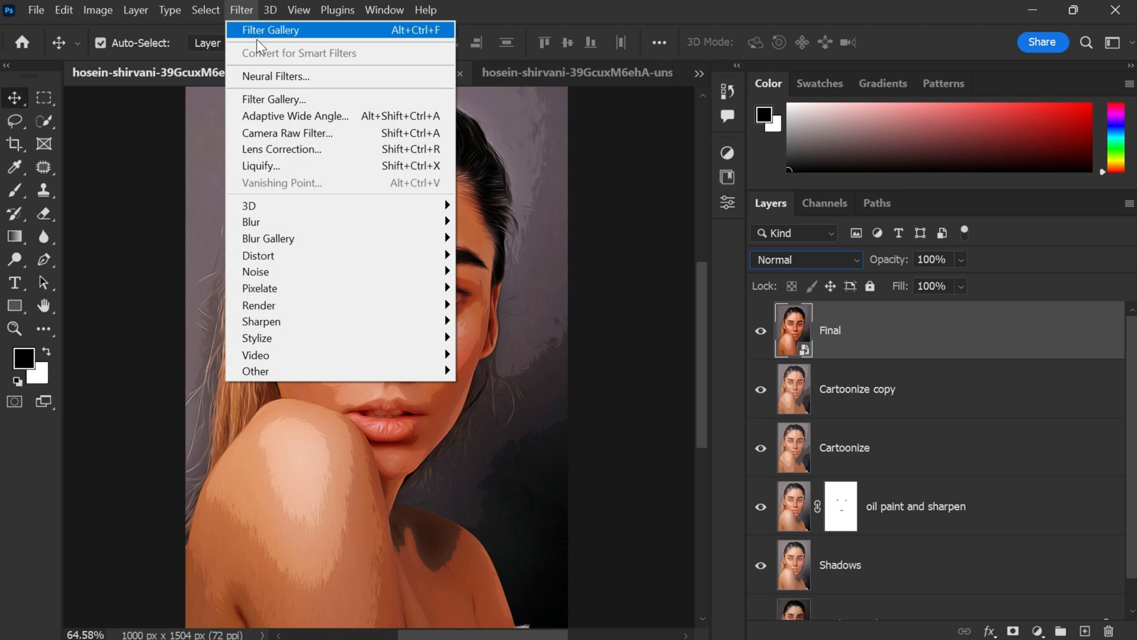
mouse_move(286, 133)
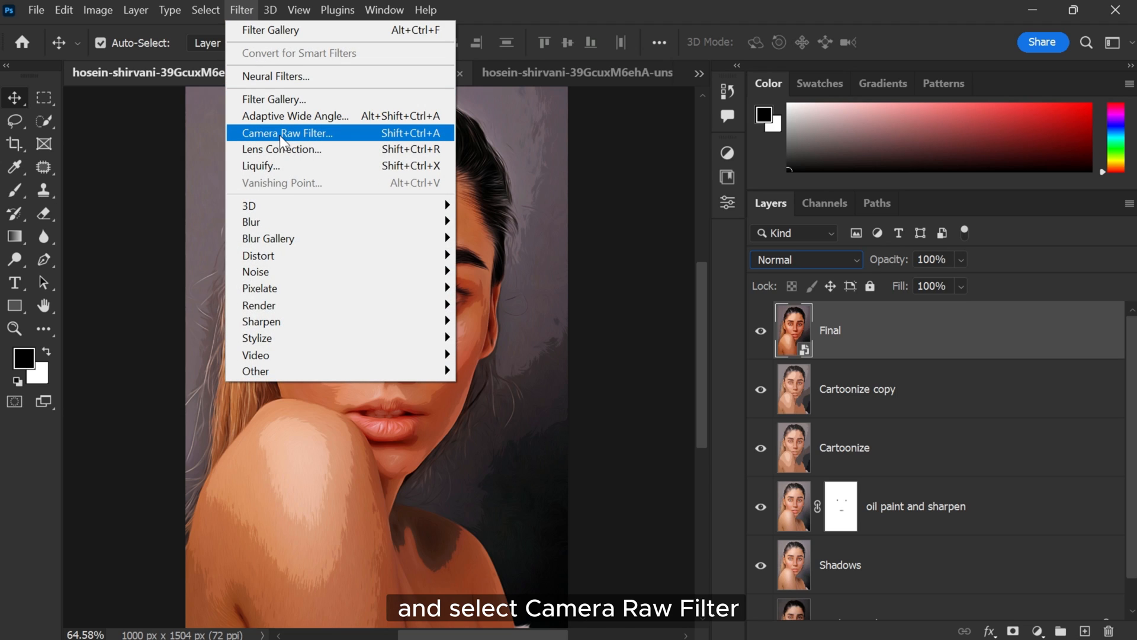
left_click(287, 133)
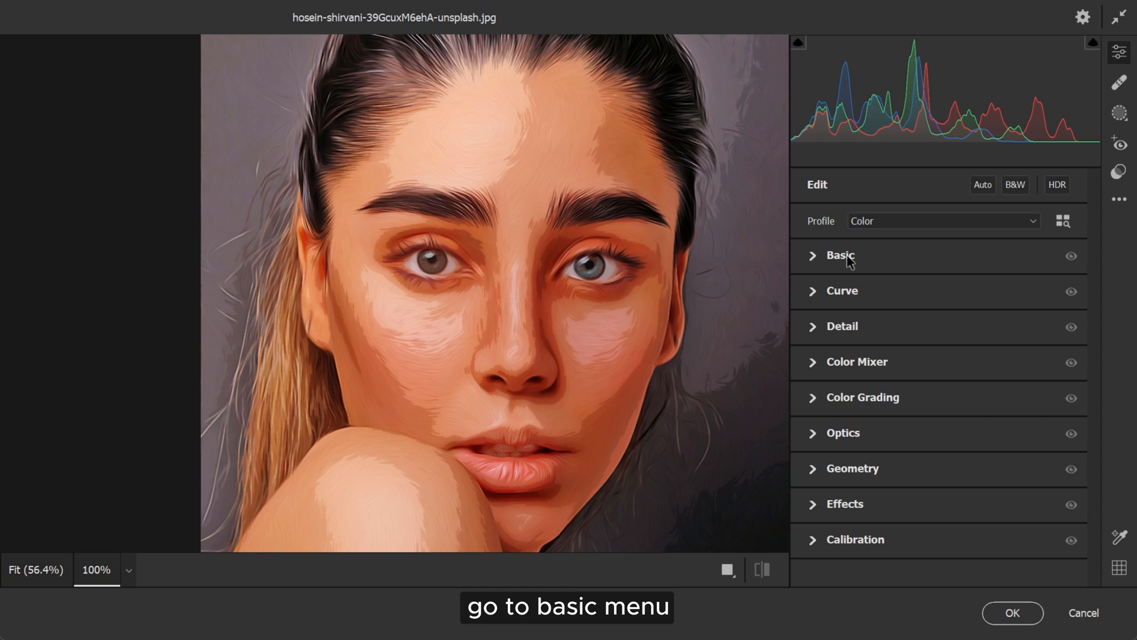
left_click(838, 254)
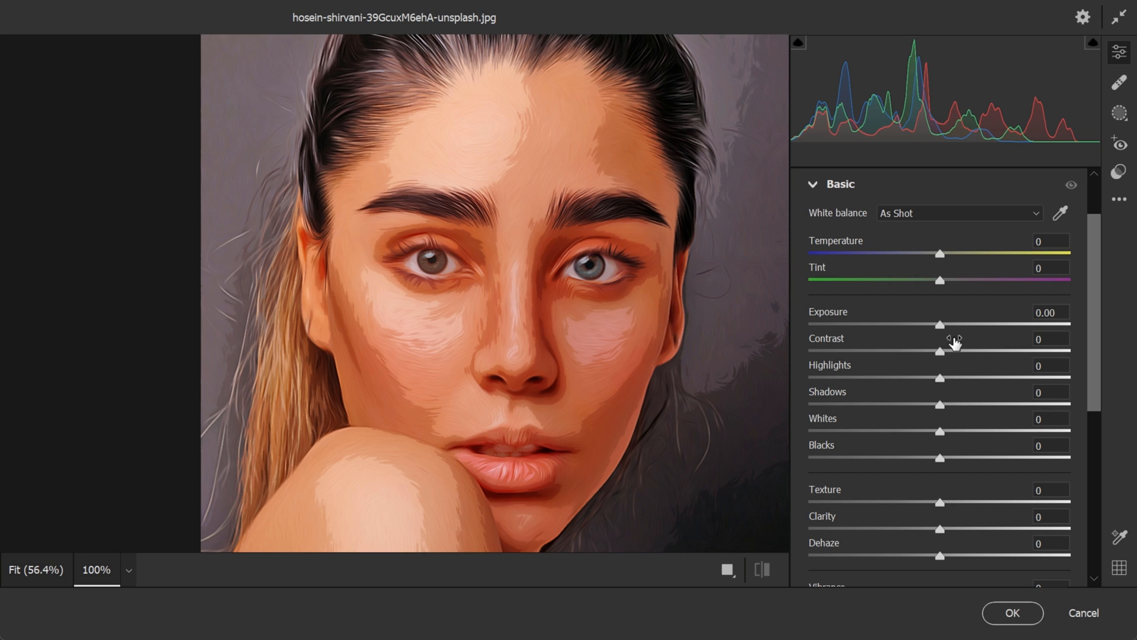
left_click_drag(939, 325, 951, 324)
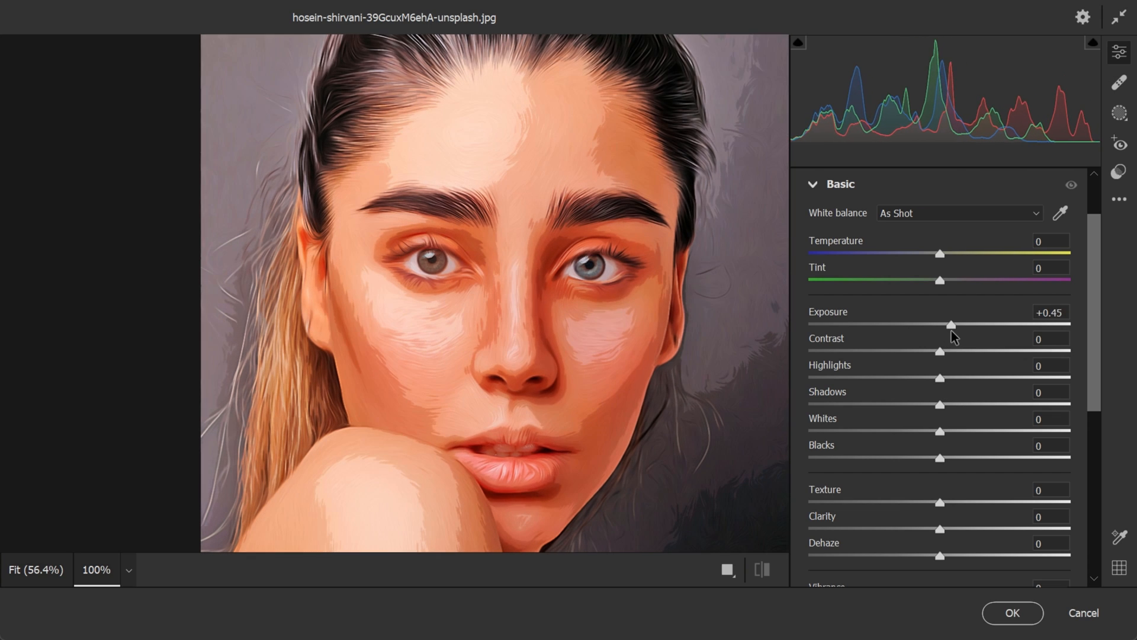
left_click_drag(939, 350, 965, 351)
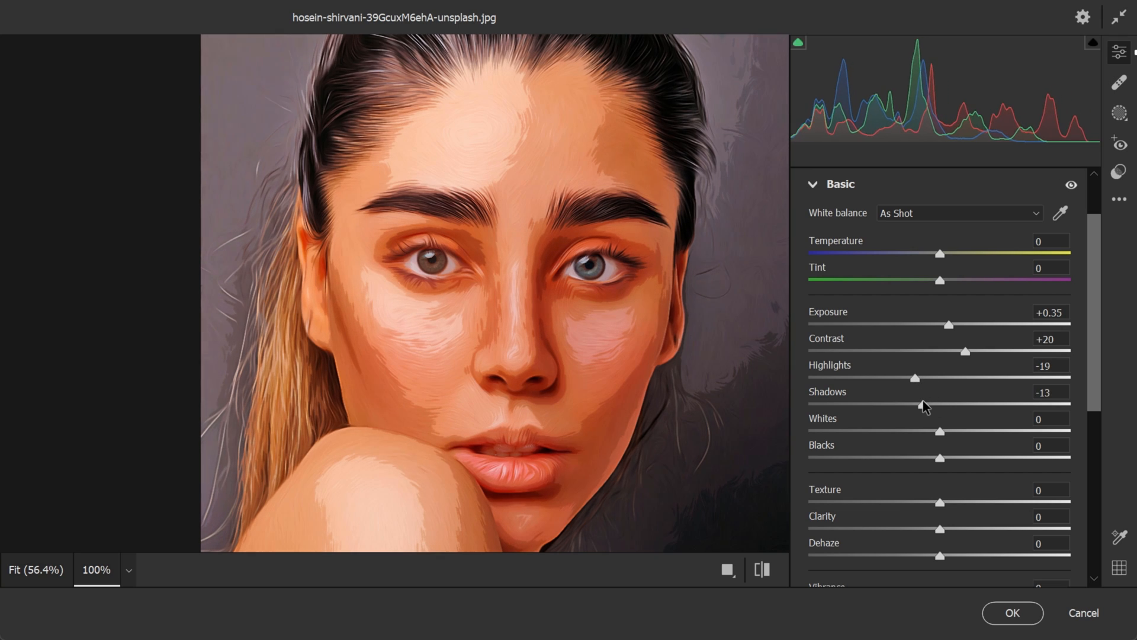
left_click_drag(941, 432, 935, 432)
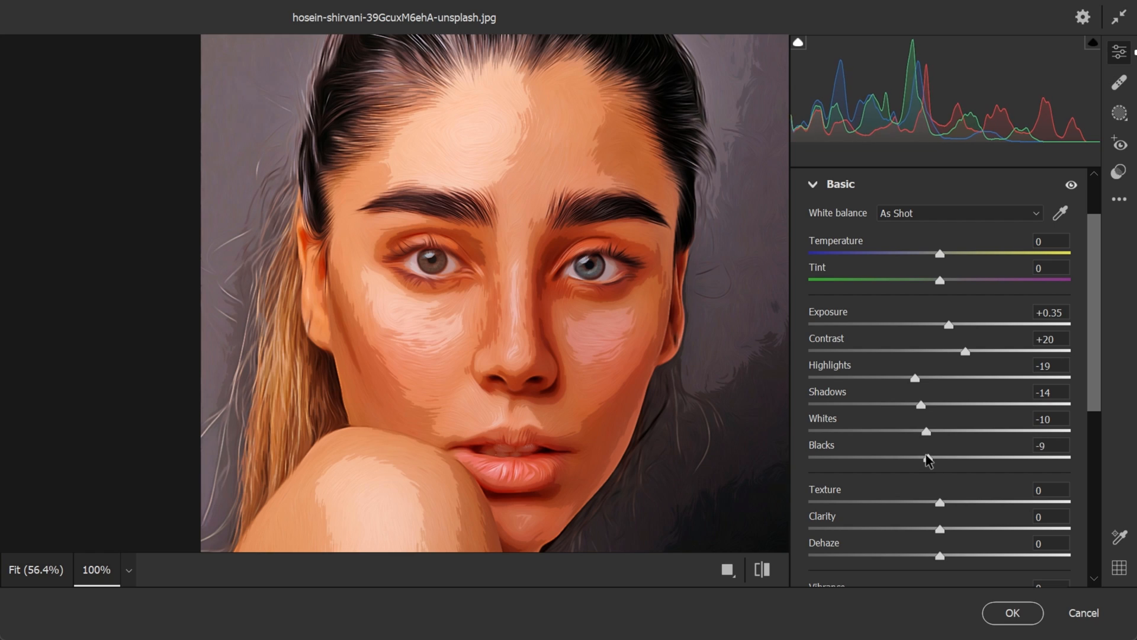
left_click_drag(927, 457, 935, 457)
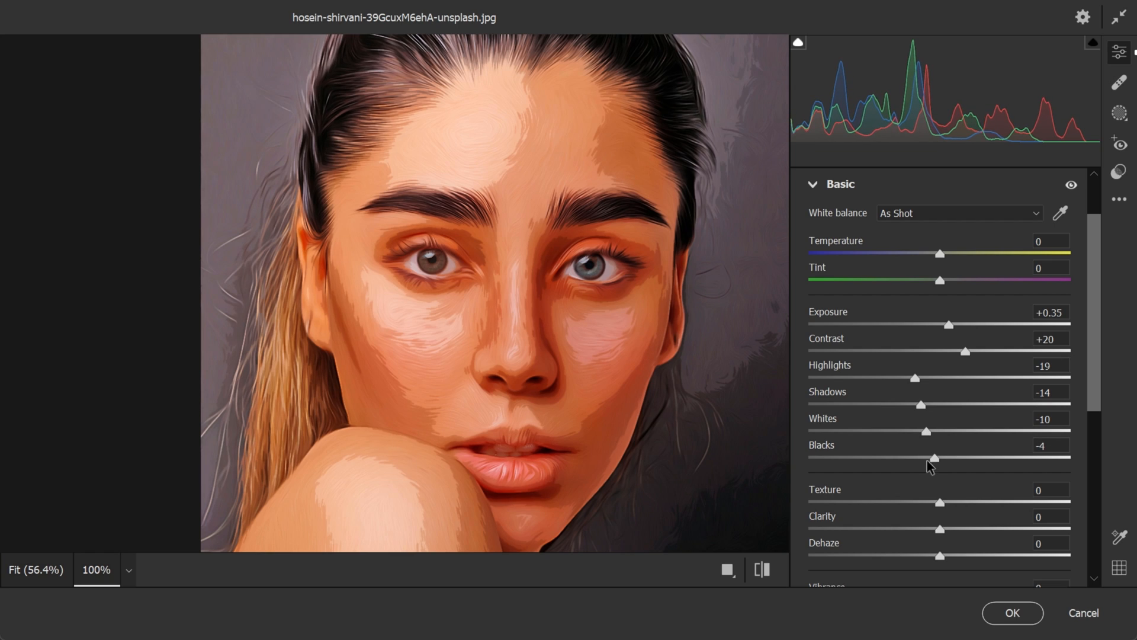
- Set texture +27, clarity -24 and dehaze +14 on the Final layer
scroll("down", 3)
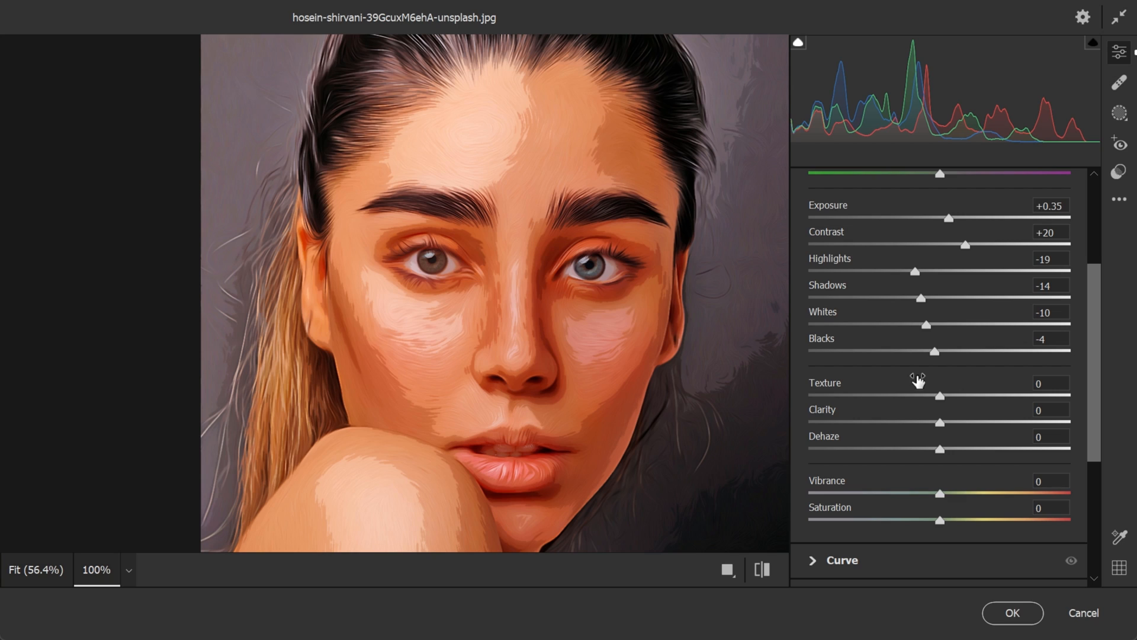
left_click_drag(939, 396, 938, 396)
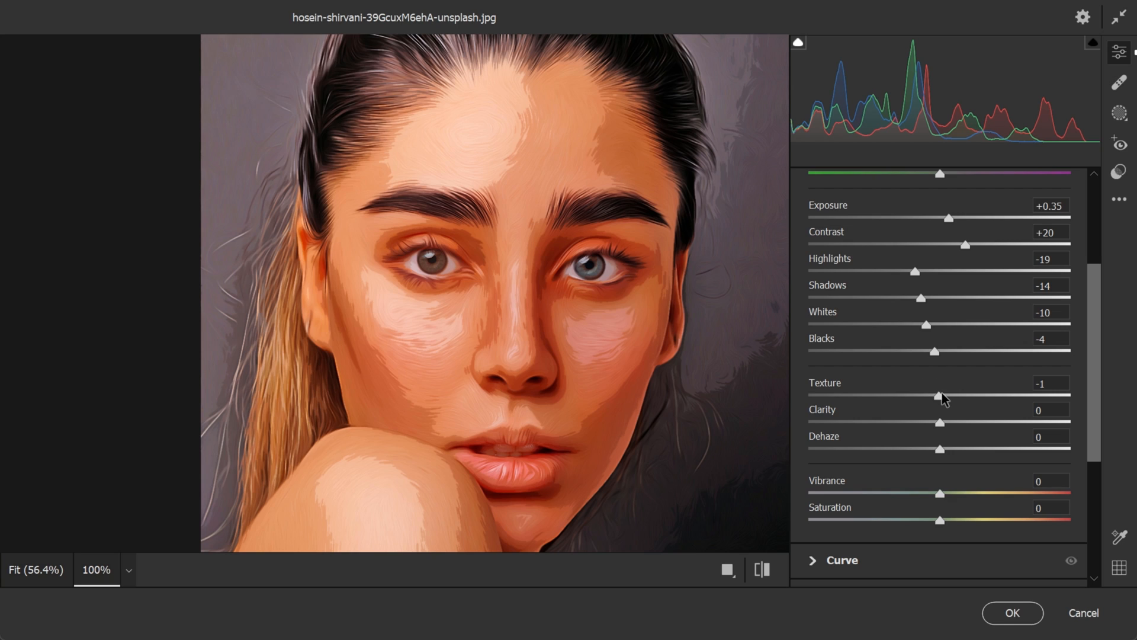
left_click_drag(936, 396, 975, 395)
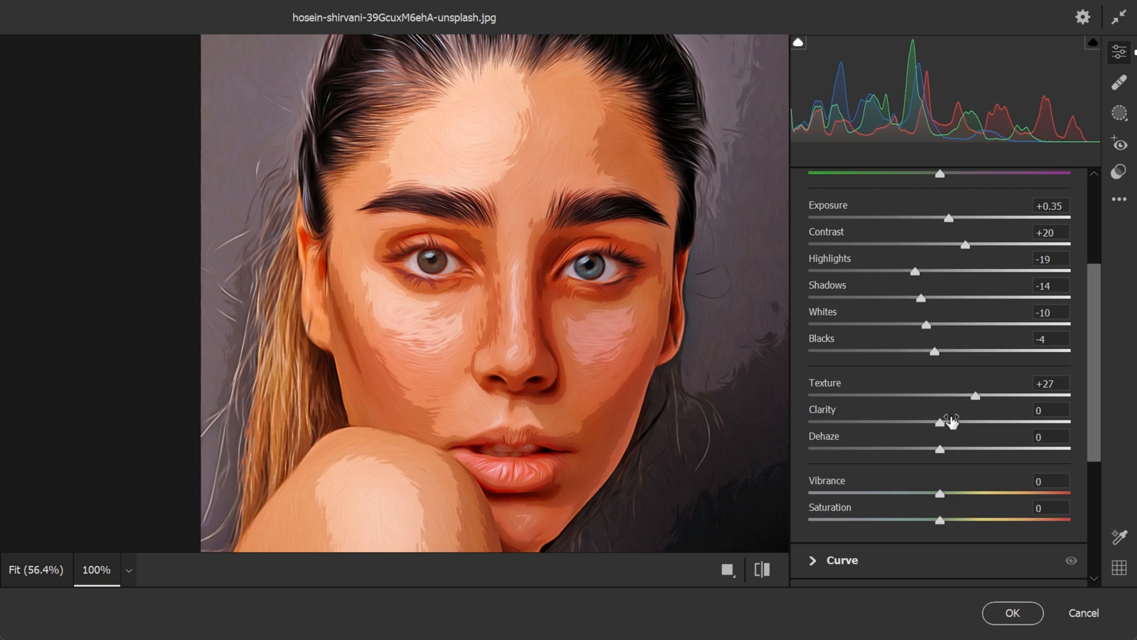
left_click_drag(938, 422, 906, 422)
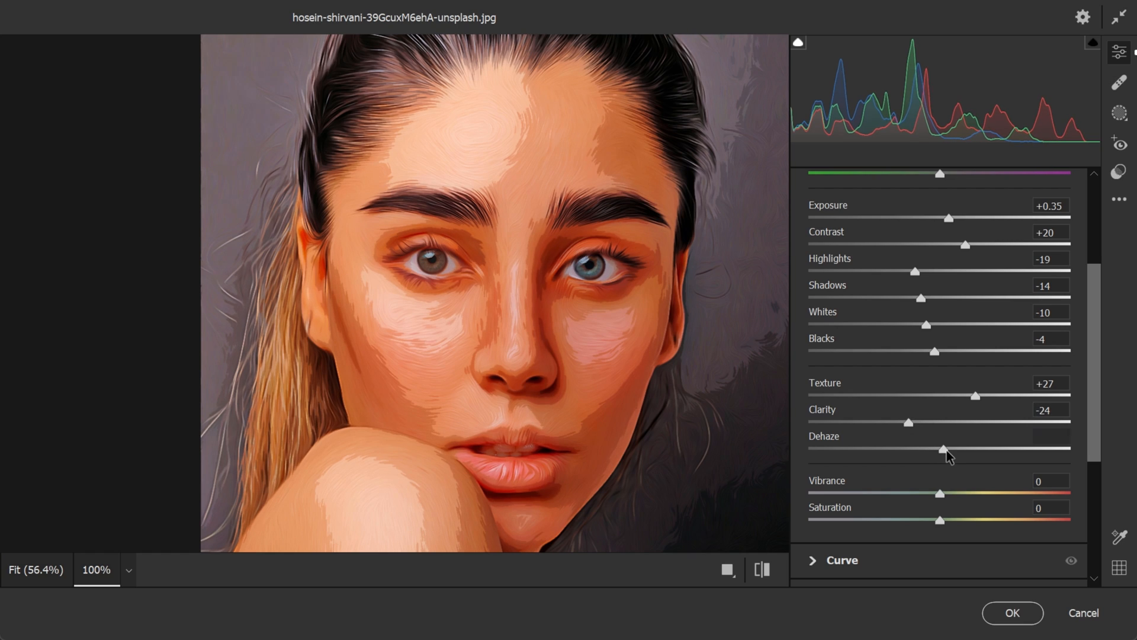
left_click_drag(943, 447, 957, 448)
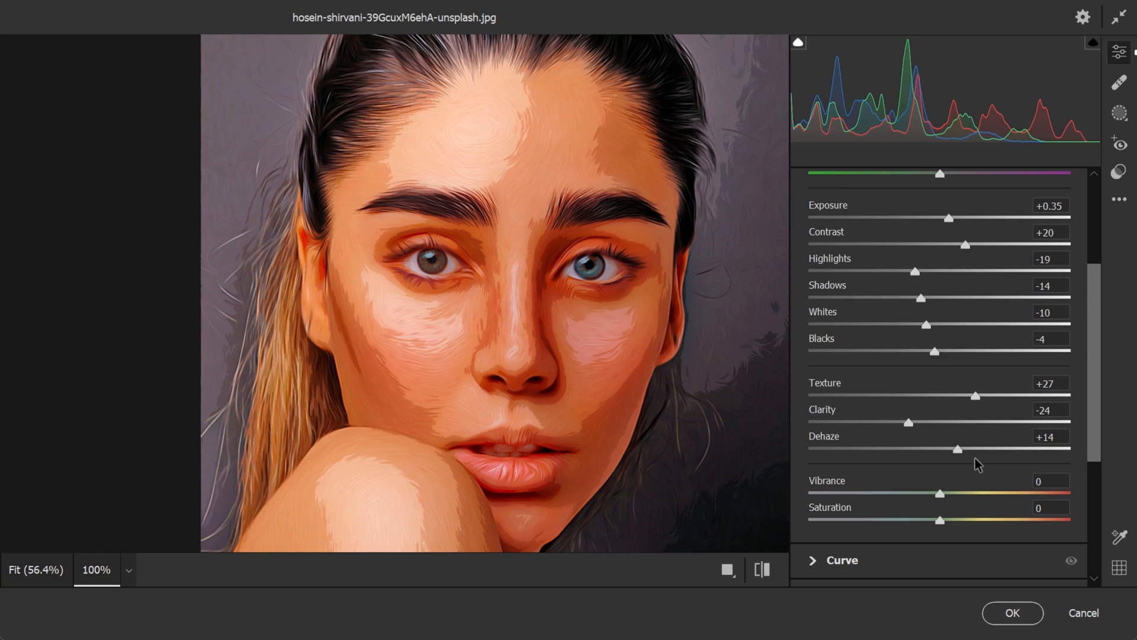
left_click_drag(940, 519, 931, 413)
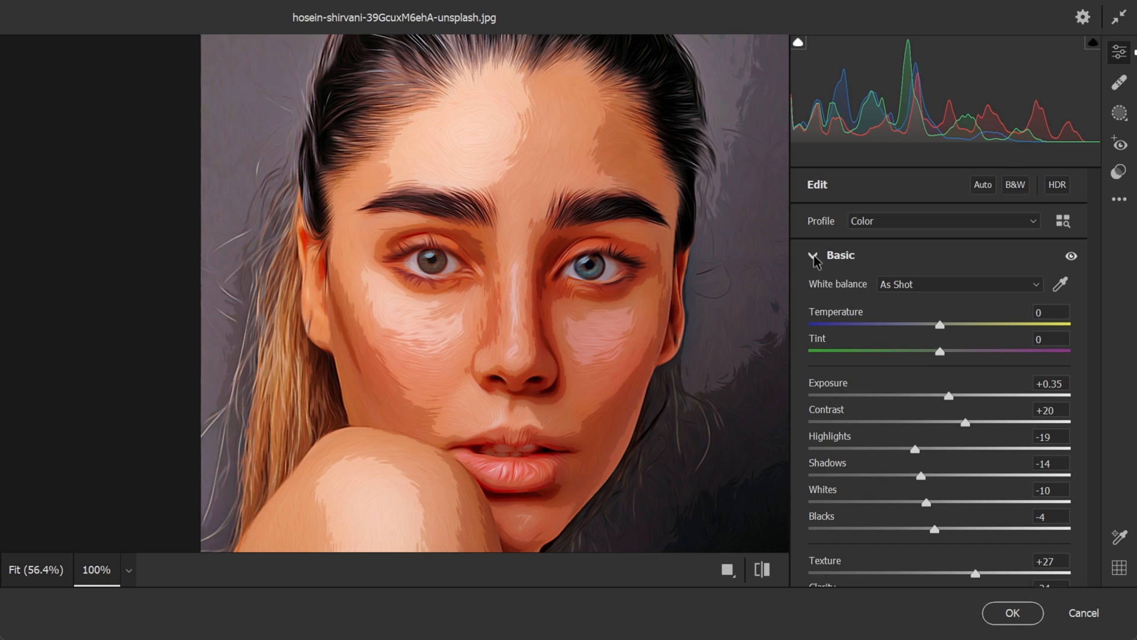
- In Camera Raw Detail, raise noise reduction to 100 and colour noise reduction to 59
left_click(812, 254)
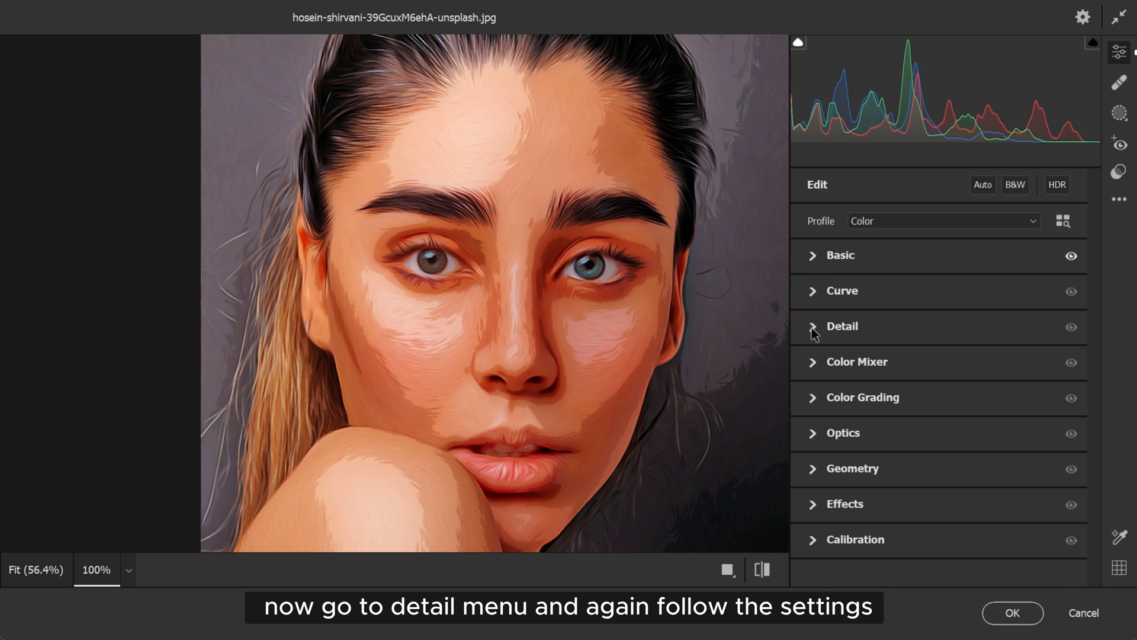
left_click(841, 327)
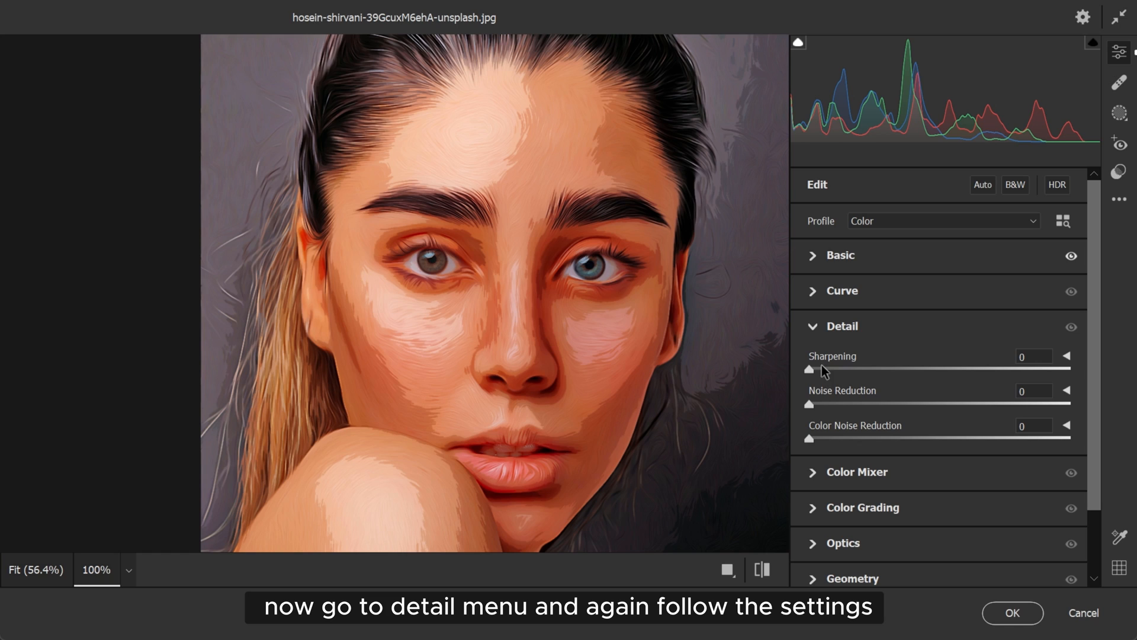
left_click_drag(809, 370, 871, 369)
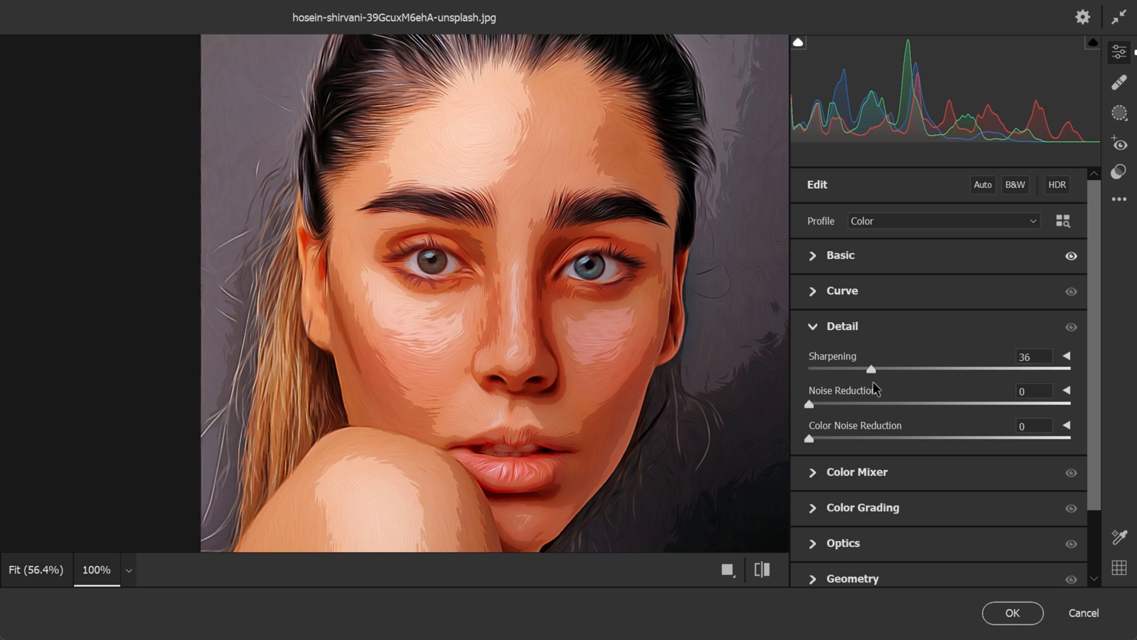
left_click_drag(870, 369, 862, 368)
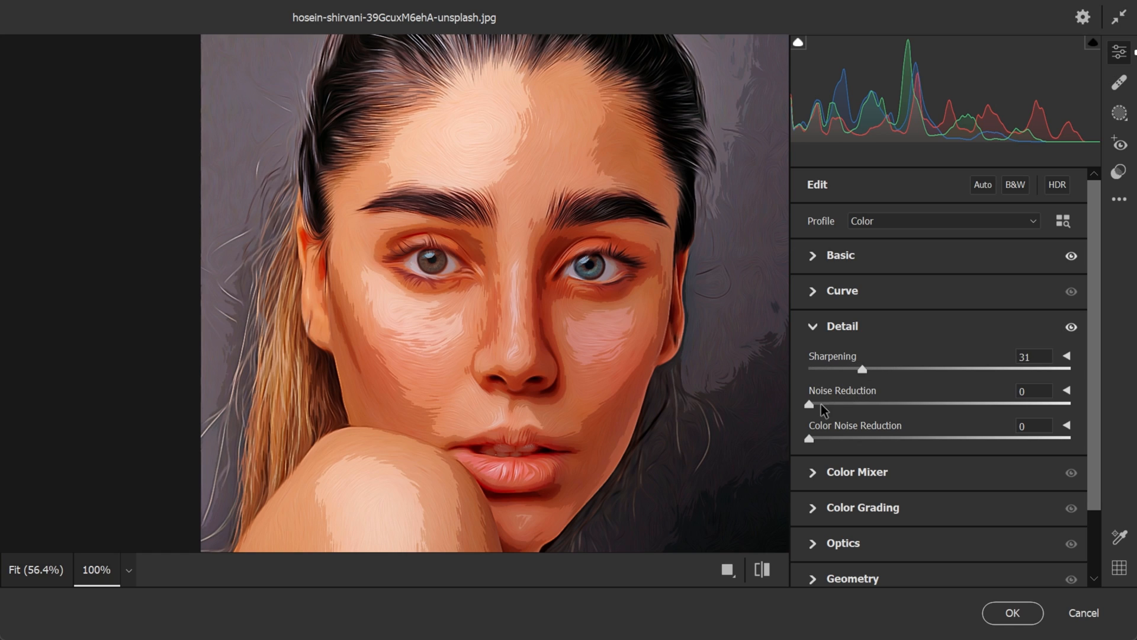
left_click_drag(810, 404, 1059, 404)
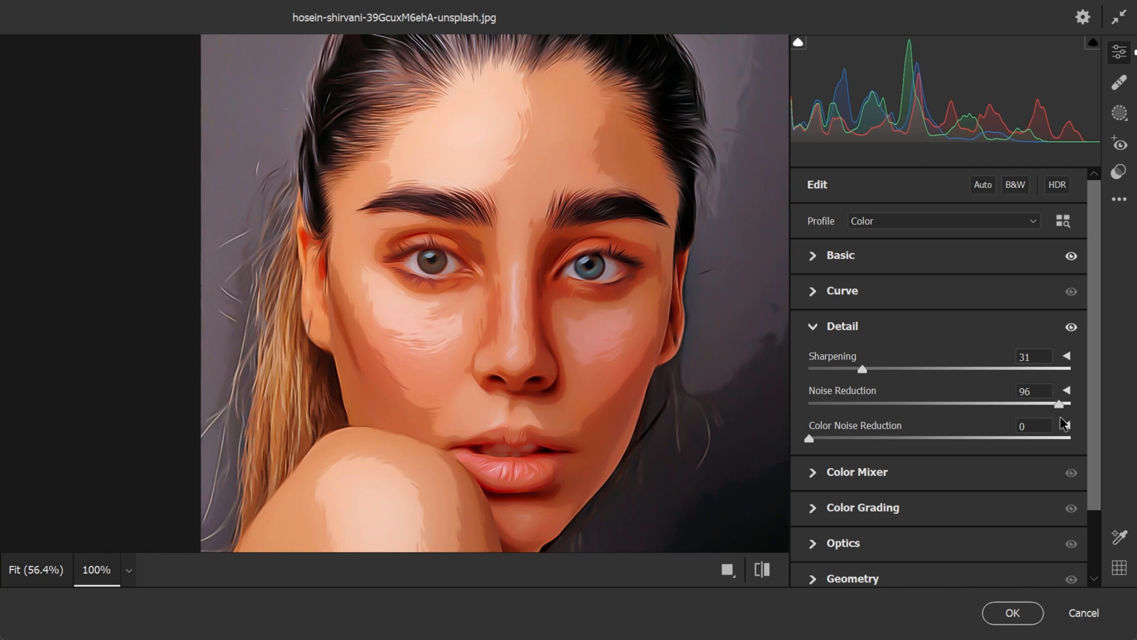
left_click_drag(1059, 404, 1070, 404)
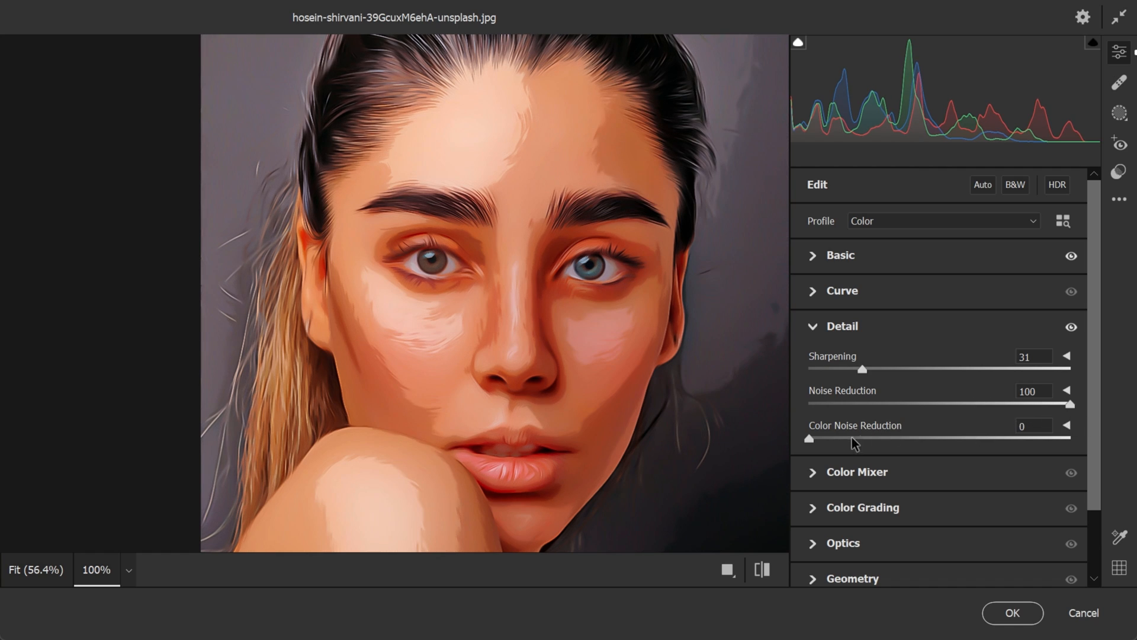
left_click_drag(809, 437, 961, 437)
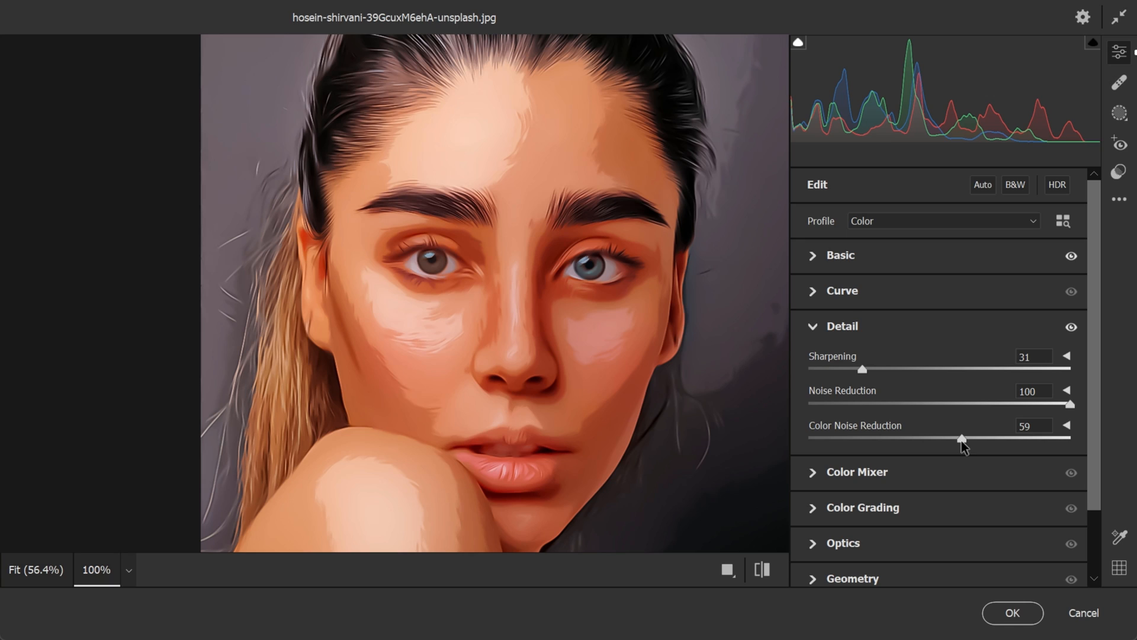
- Settle sharpening at 76 and apply the Camera Raw adjustments
left_click_drag(861, 368, 953, 368)
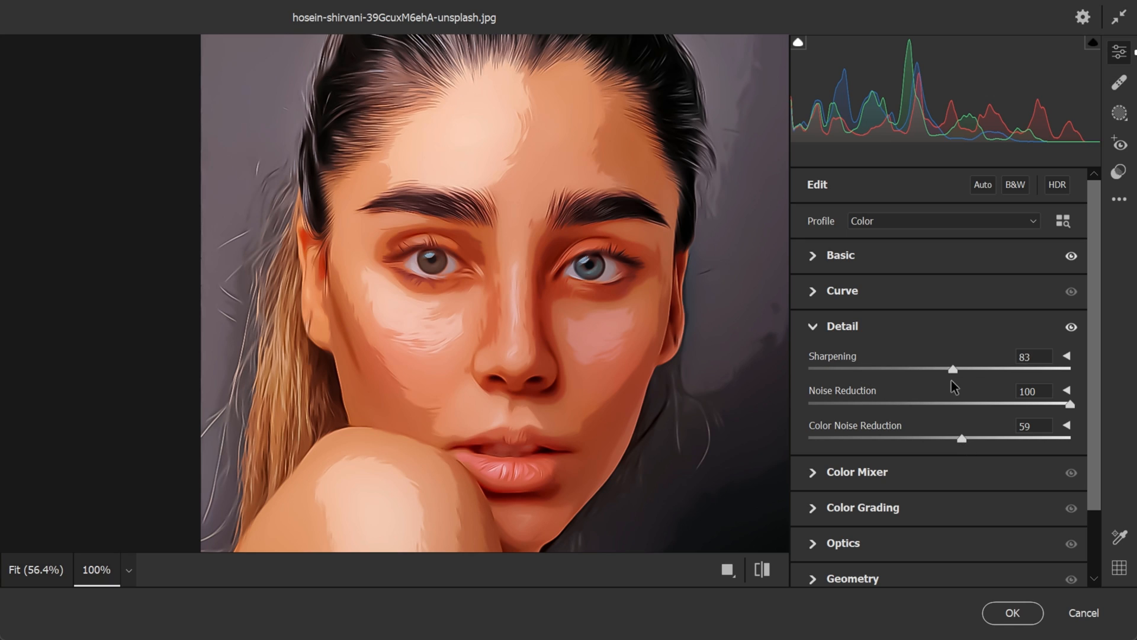
left_click_drag(953, 369, 941, 370)
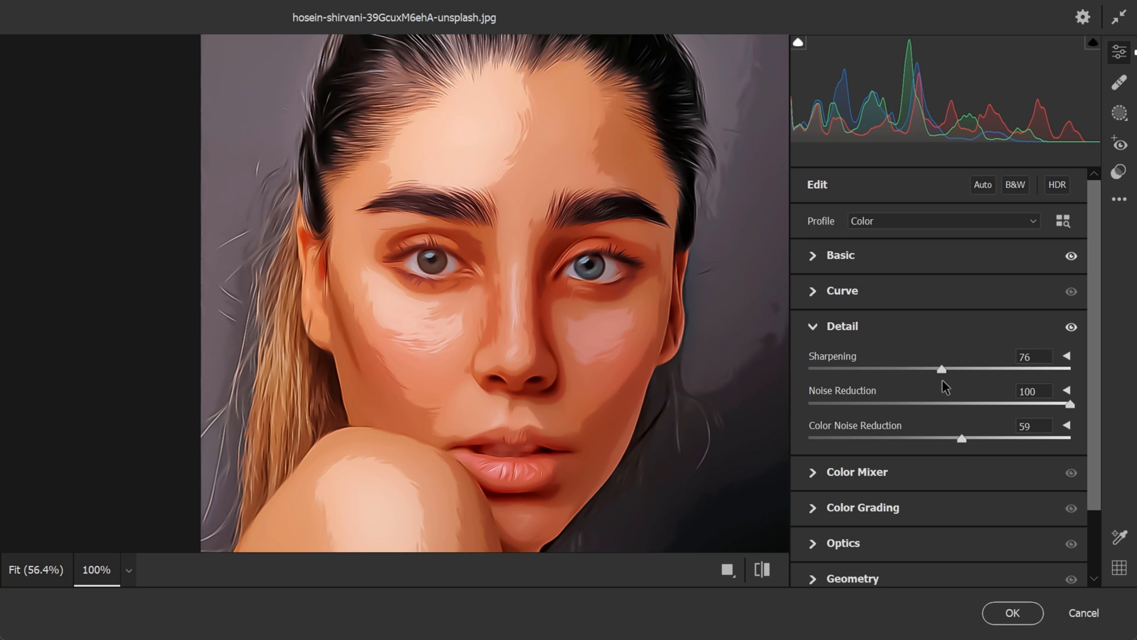
mouse_move(1022, 602)
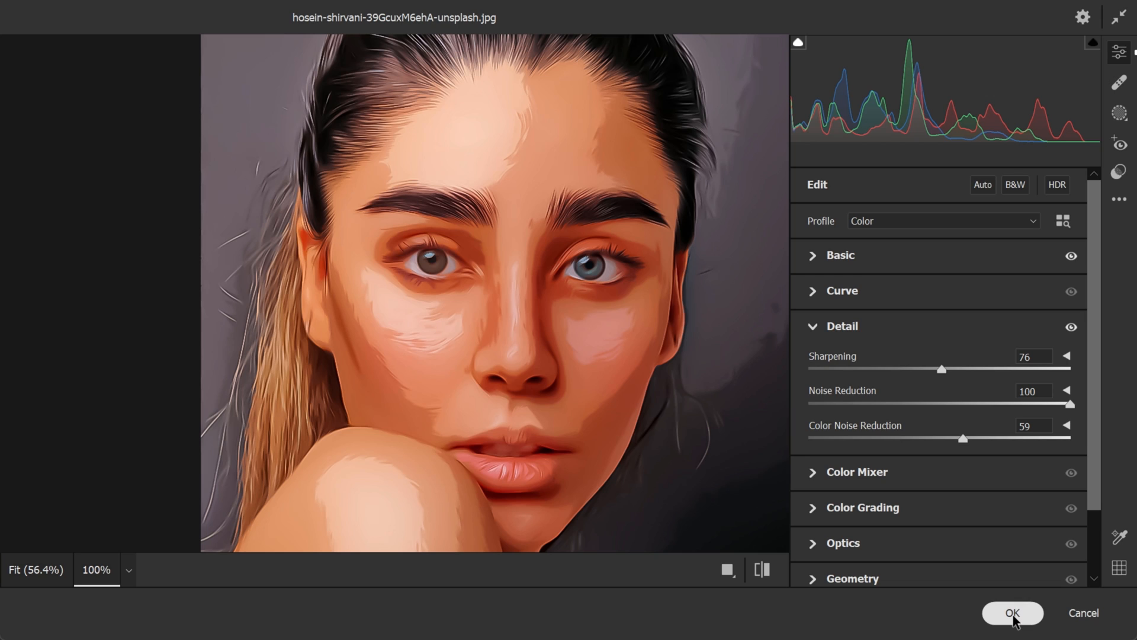
left_click(1012, 612)
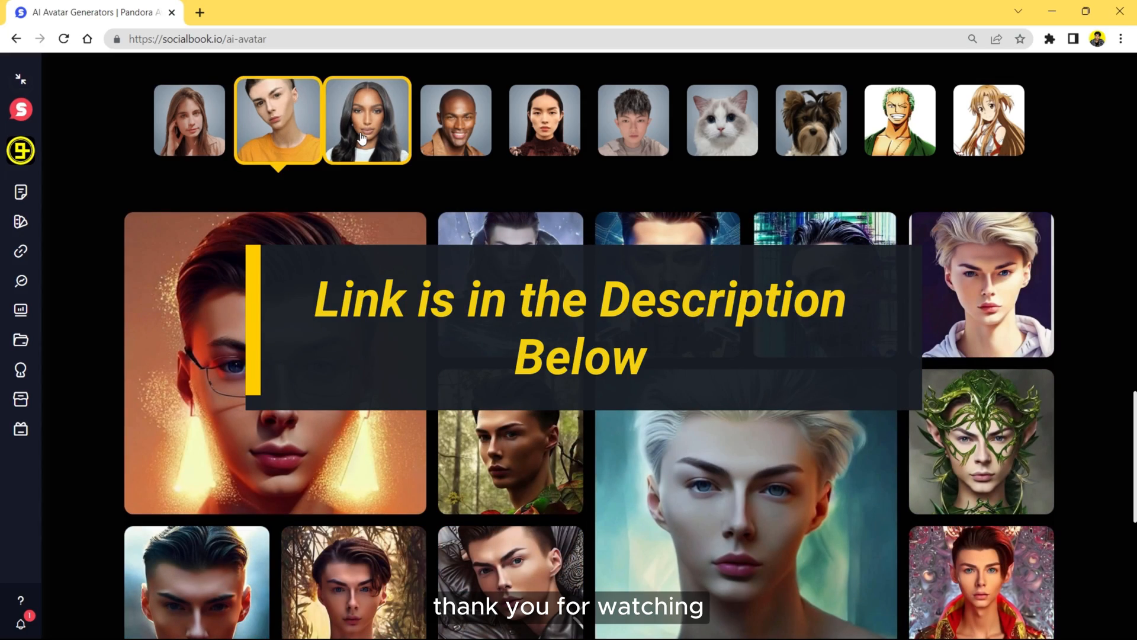
- Show the avatars generated from the dark-haired woman sample portrait
left_click(721, 119)
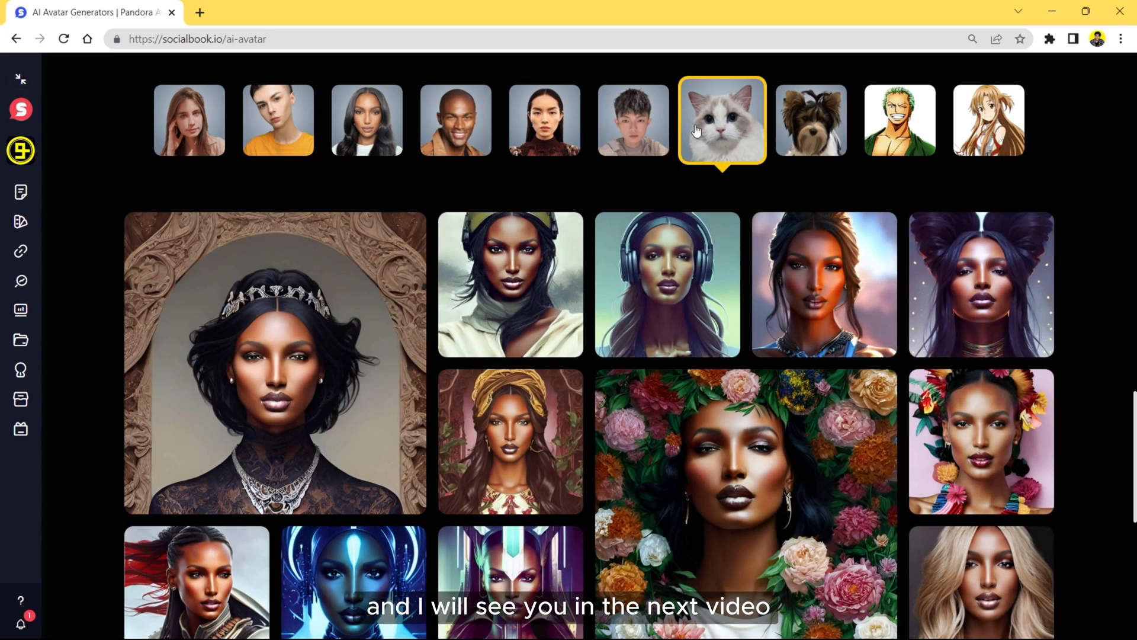